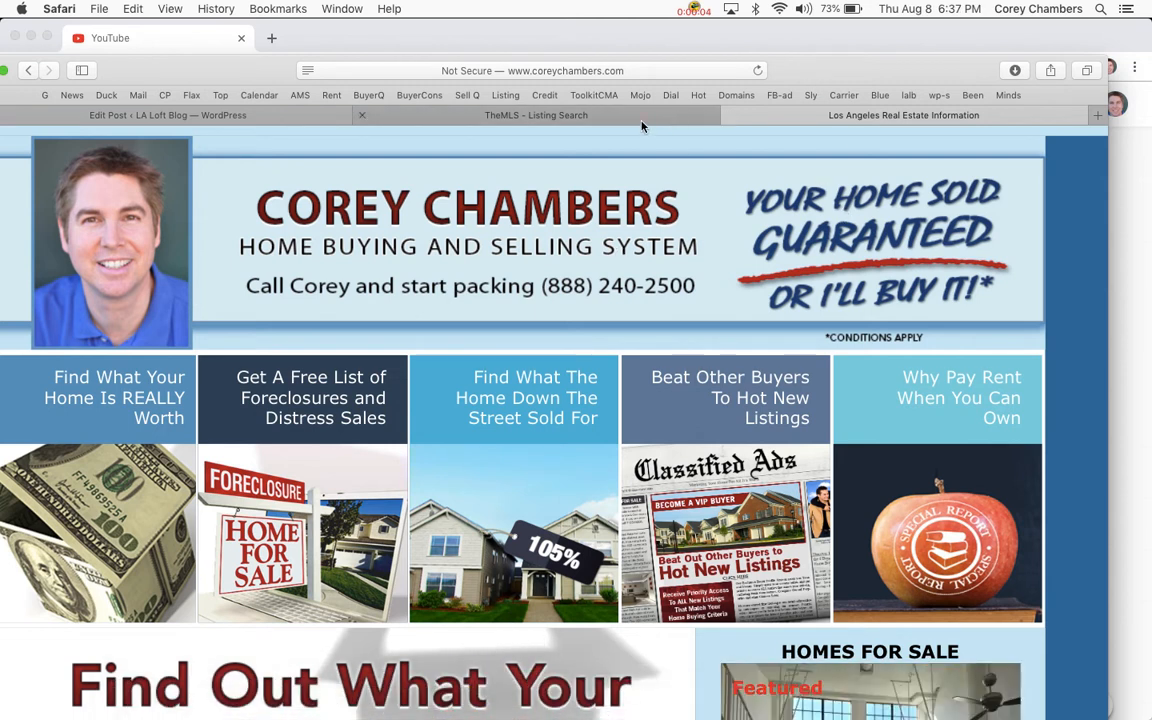
# Switch to the TheMLS Listing Search tab showing 939 S Broadway #1007
pyautogui.click(535, 115)
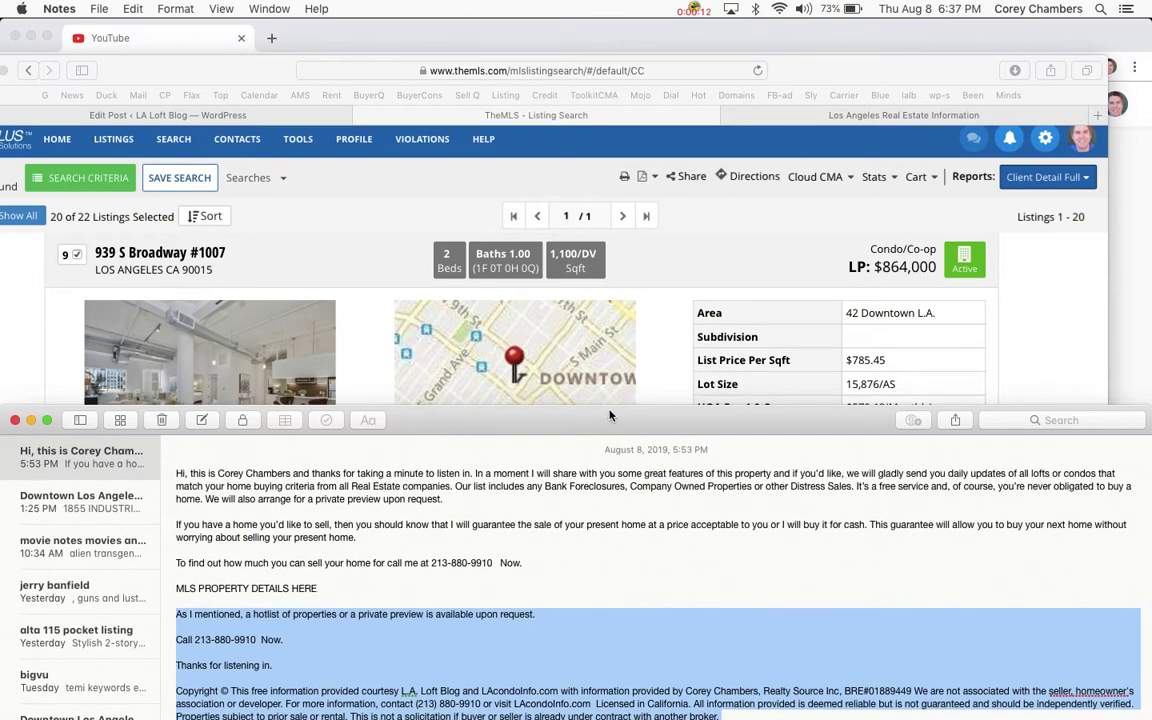
pyautogui.moveTo(622, 418)
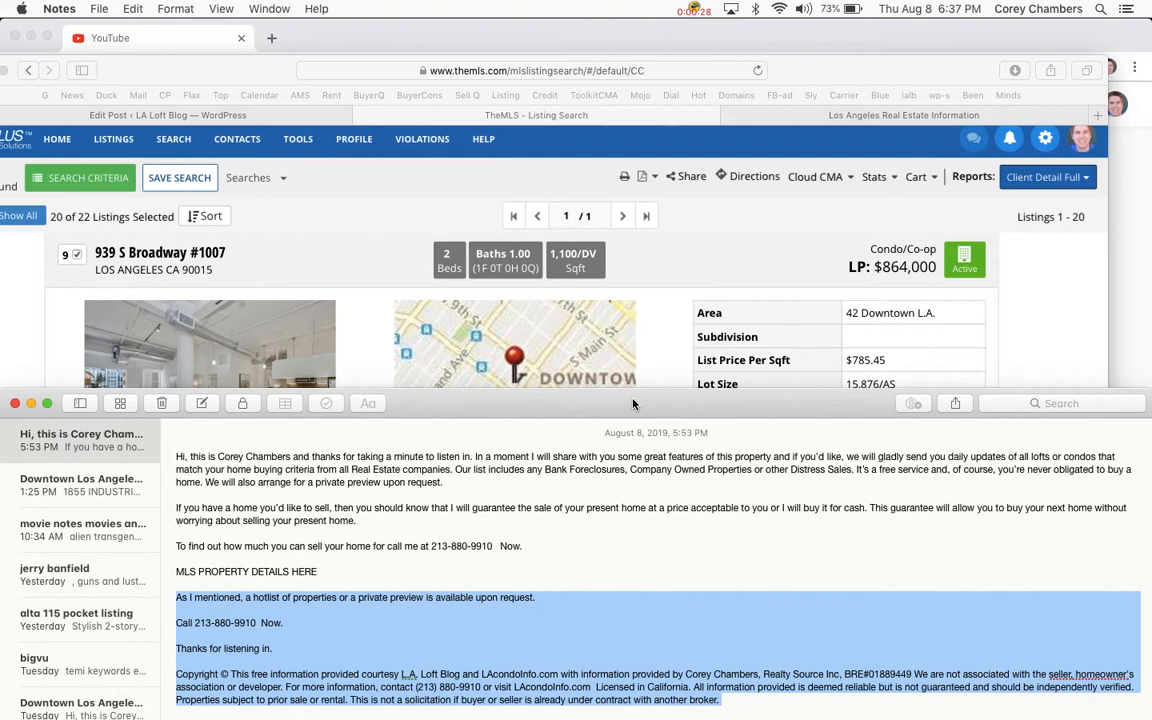
pyautogui.moveTo(736, 436)
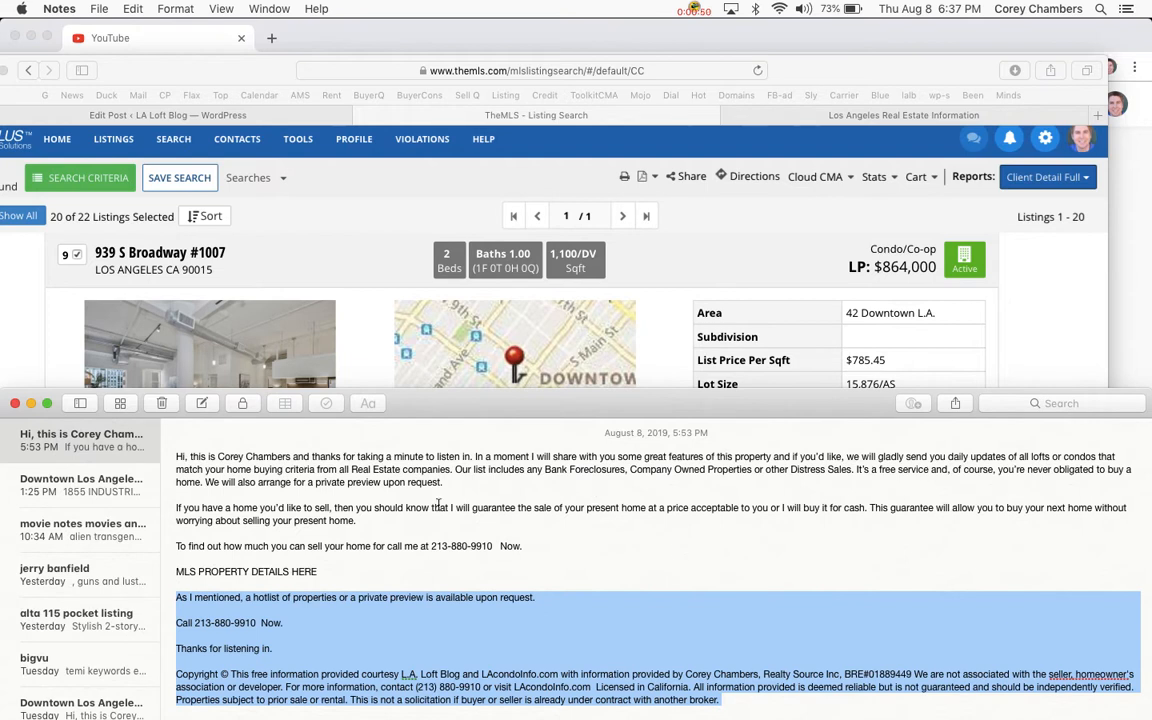
pyautogui.moveTo(441, 411)
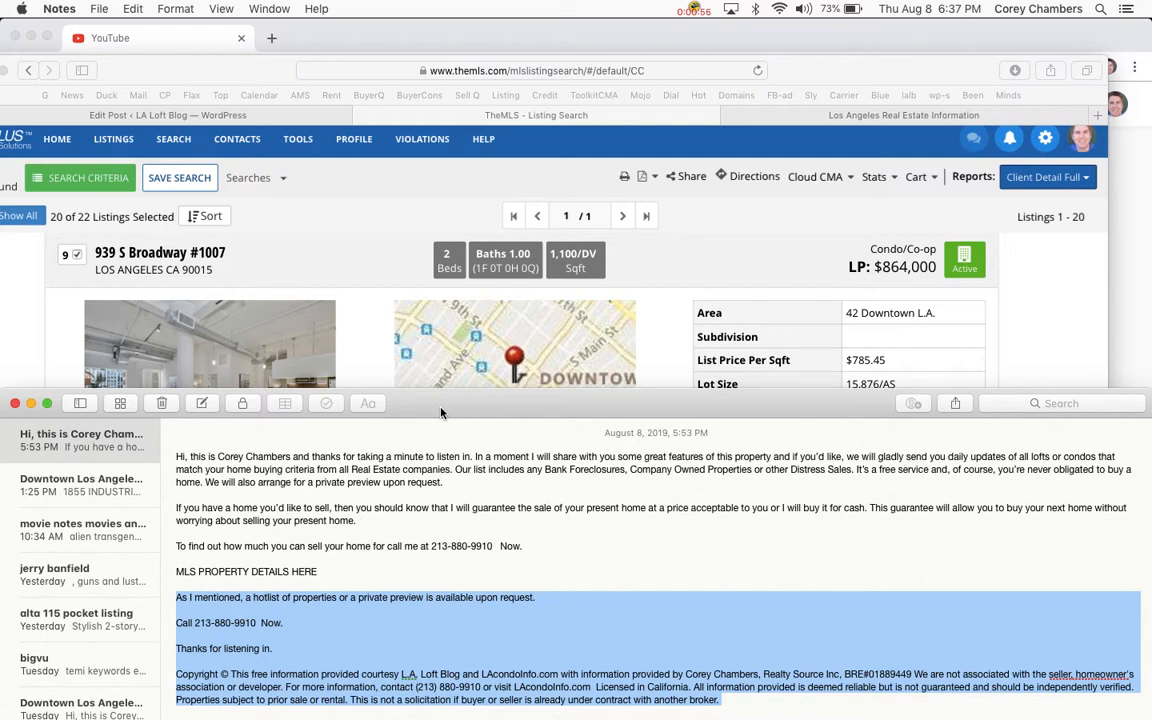
pyautogui.moveTo(459, 409)
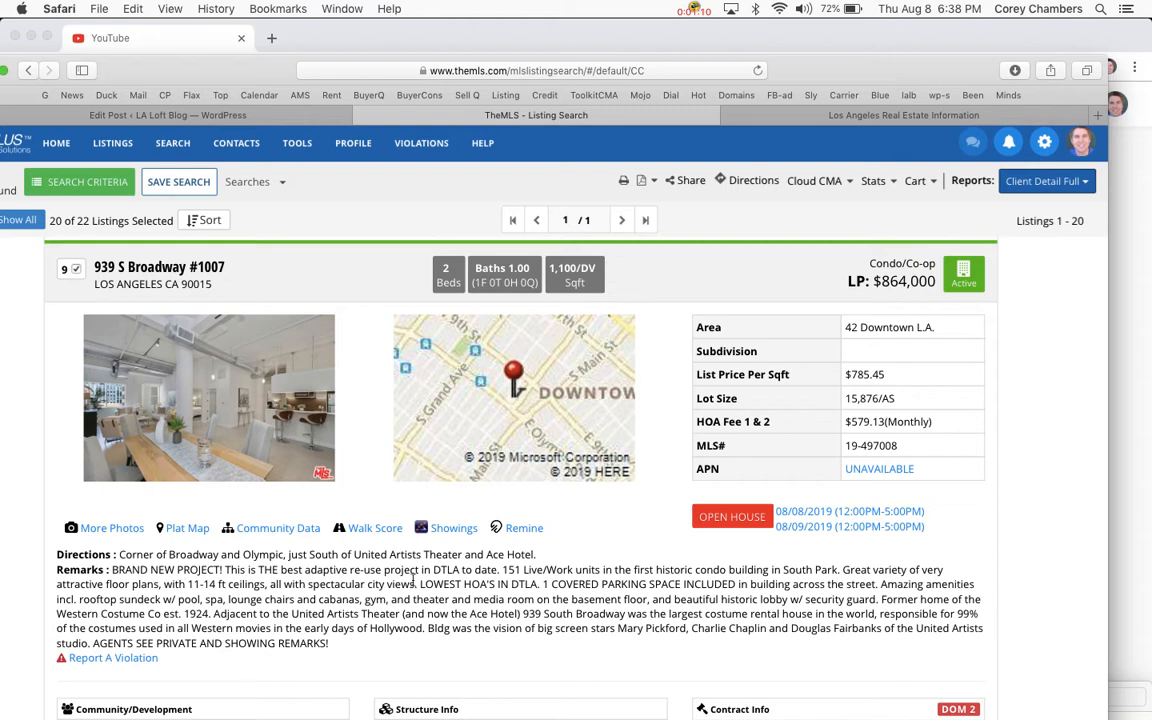
pyautogui.moveTo(493, 587)
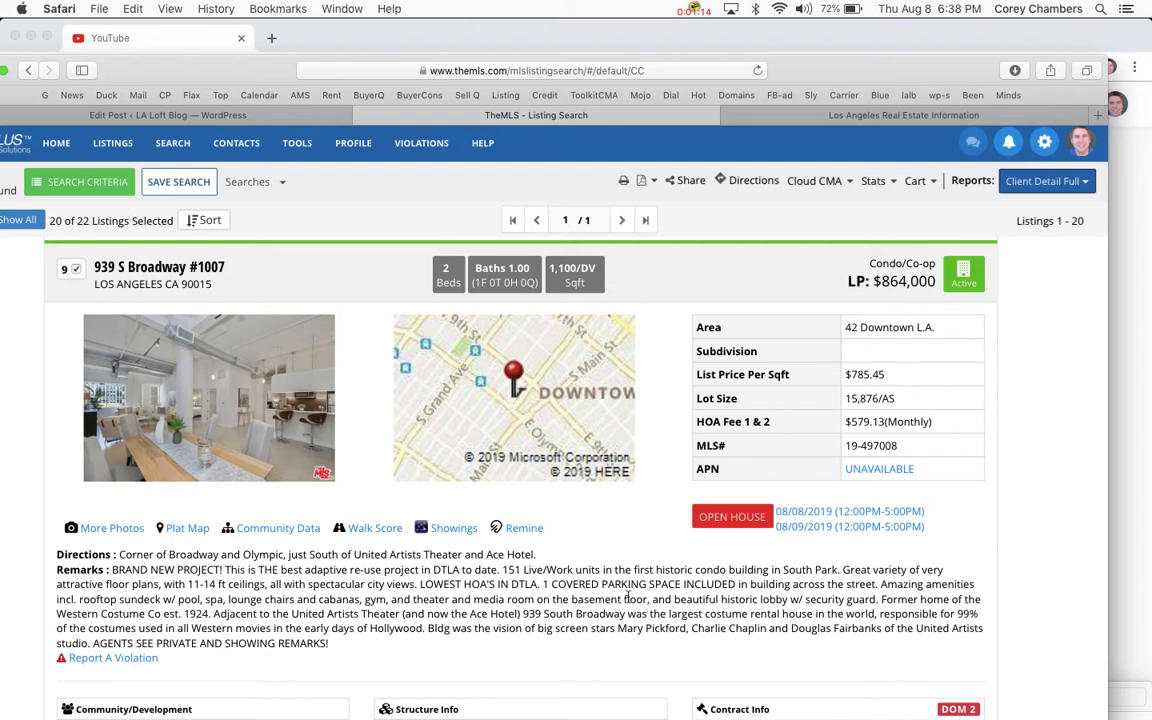
pyautogui.moveTo(675, 596)
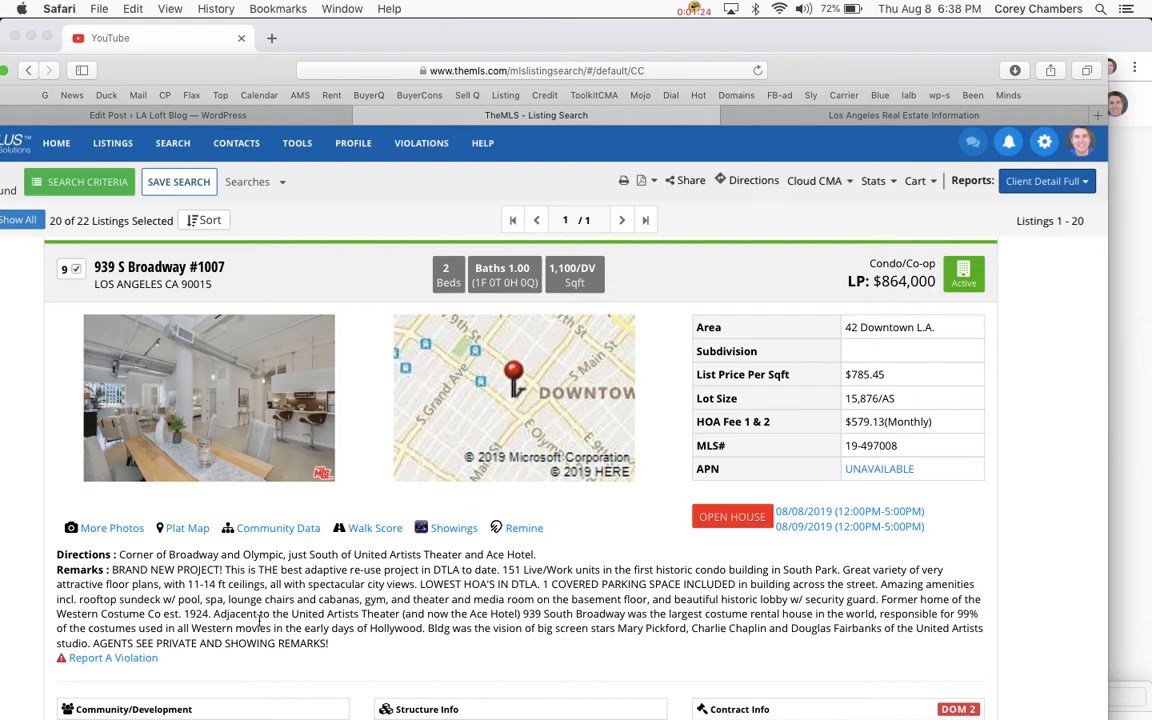
# Scroll the listing down to the community, structure and contract info sections
pyautogui.scroll(-3)
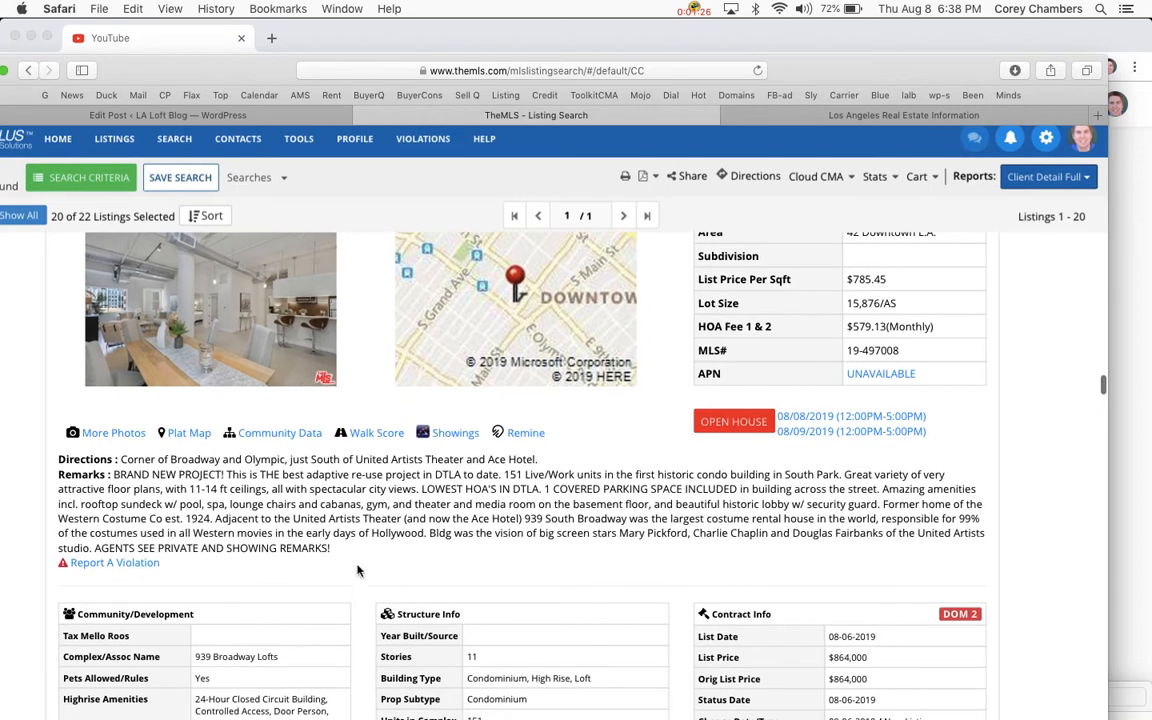
pyautogui.moveTo(360, 535)
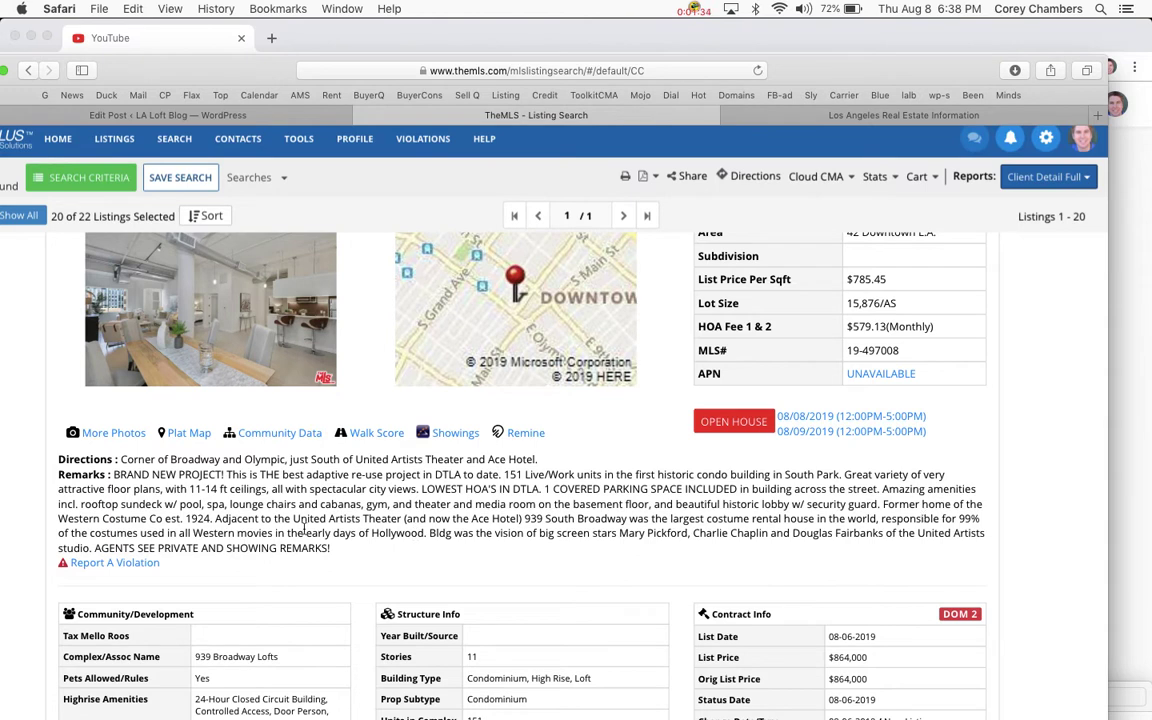
pyautogui.moveTo(394, 528)
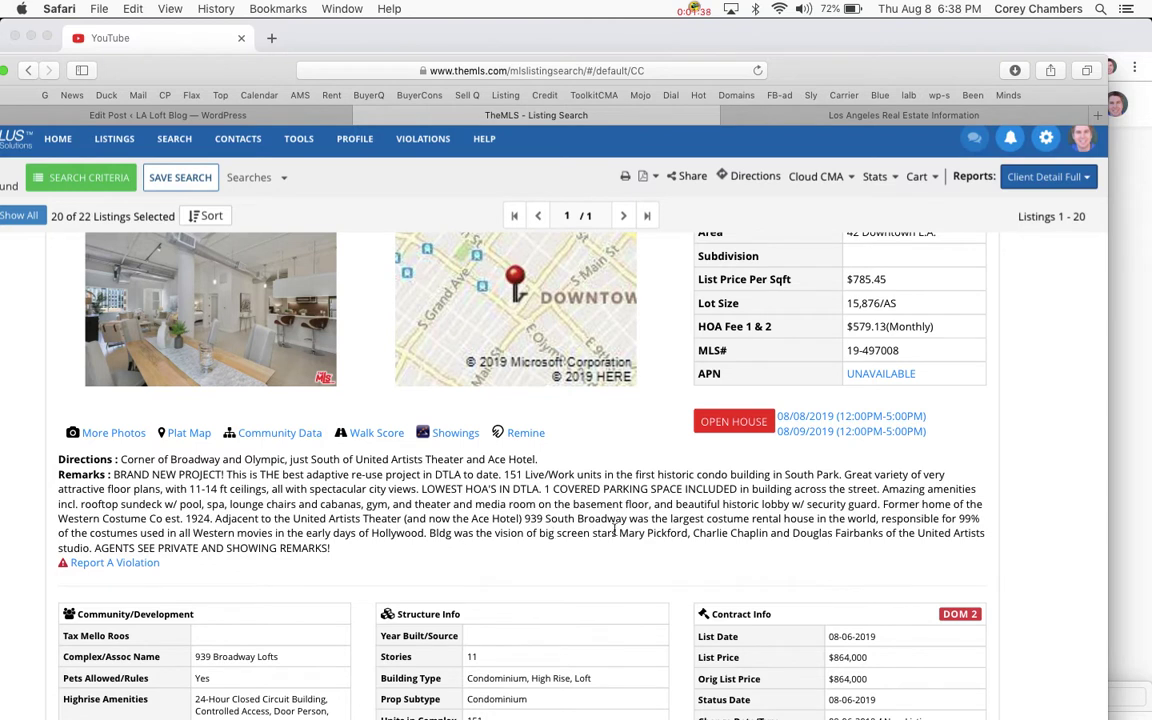
pyautogui.moveTo(824, 533)
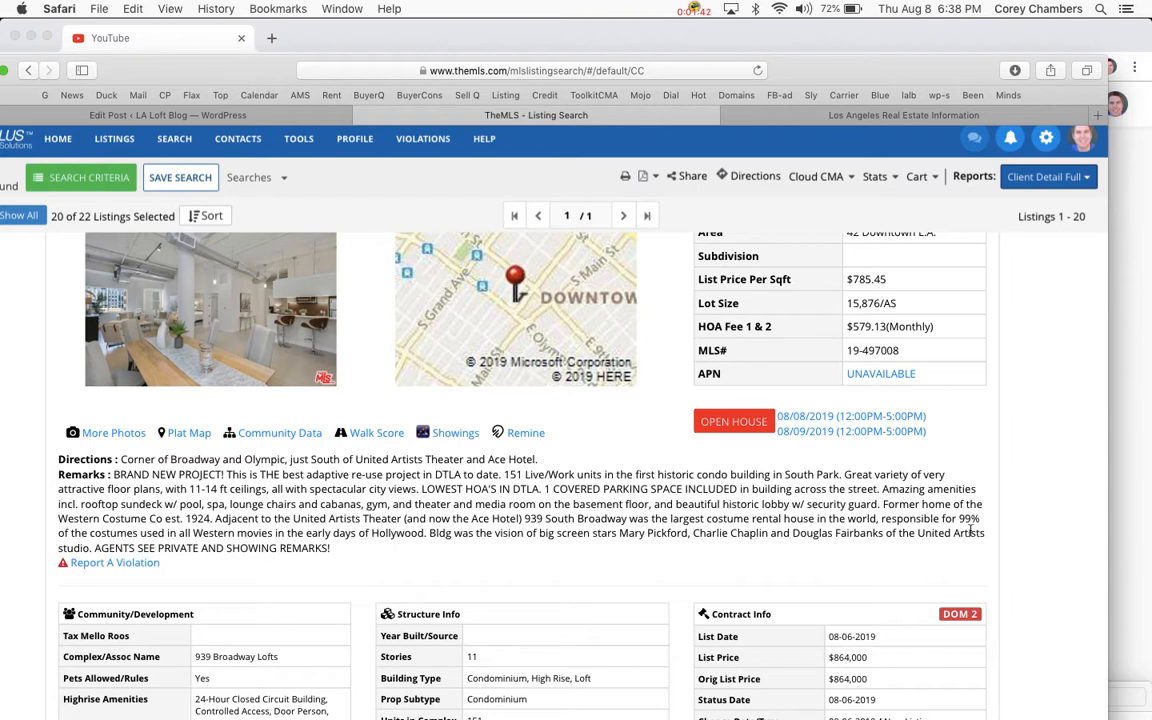
pyautogui.moveTo(217, 531)
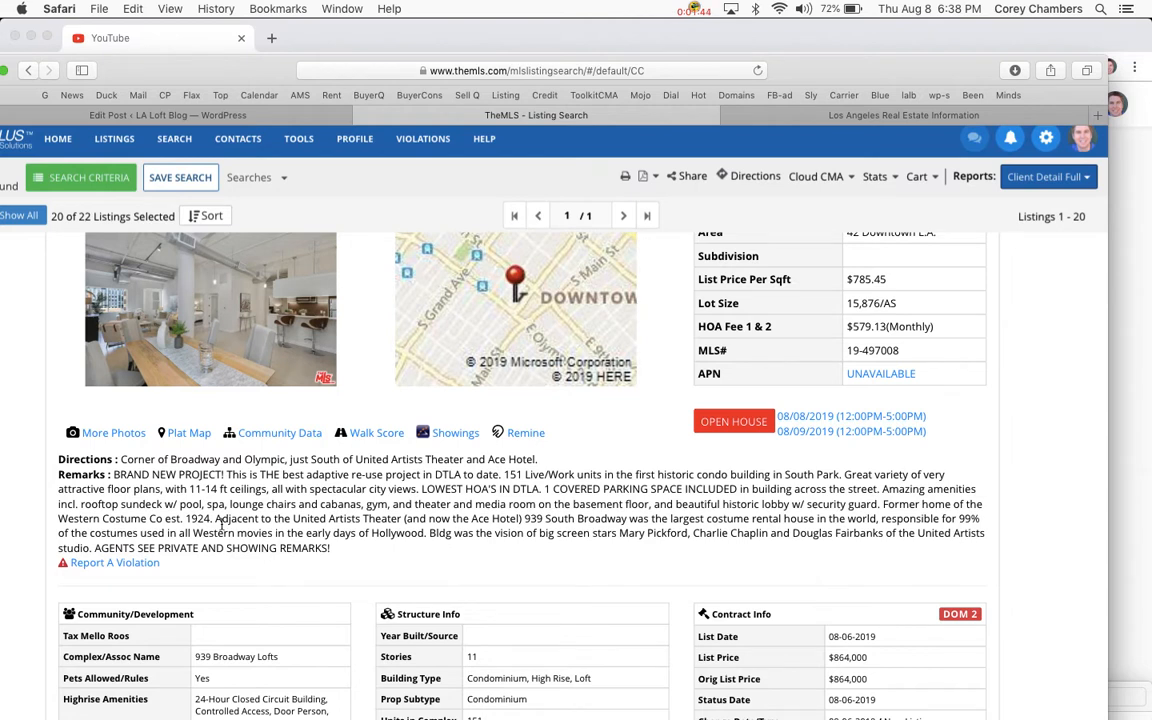
pyautogui.moveTo(350, 530)
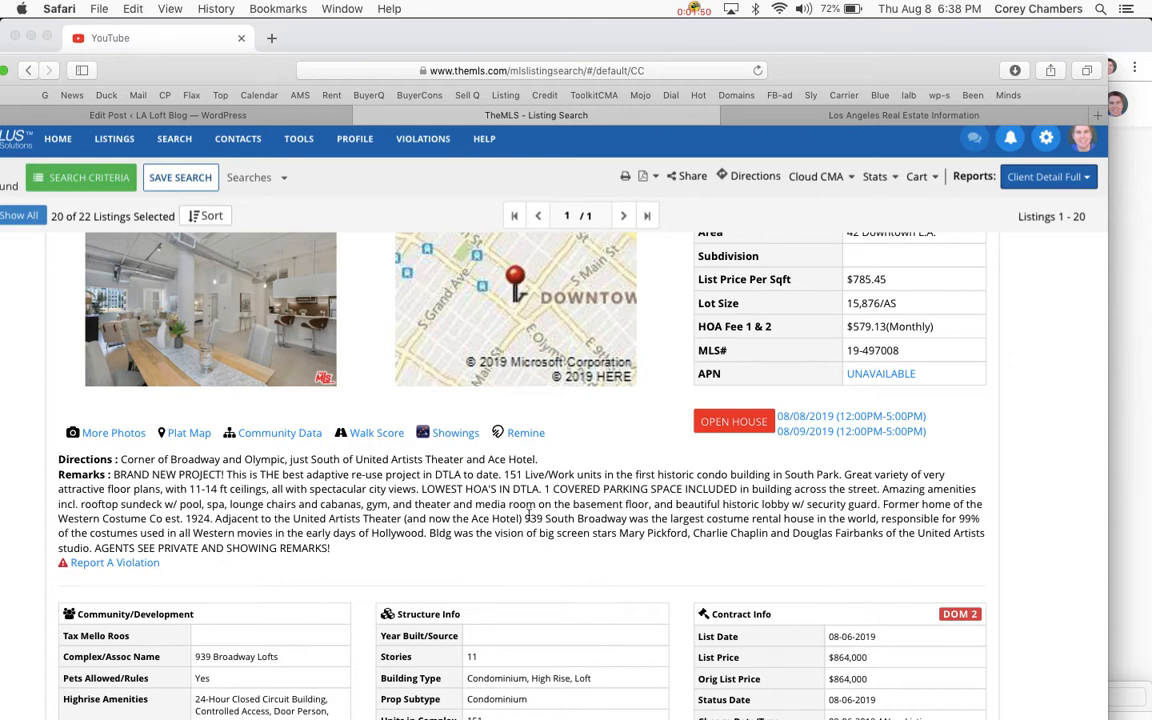
pyautogui.moveTo(796, 519)
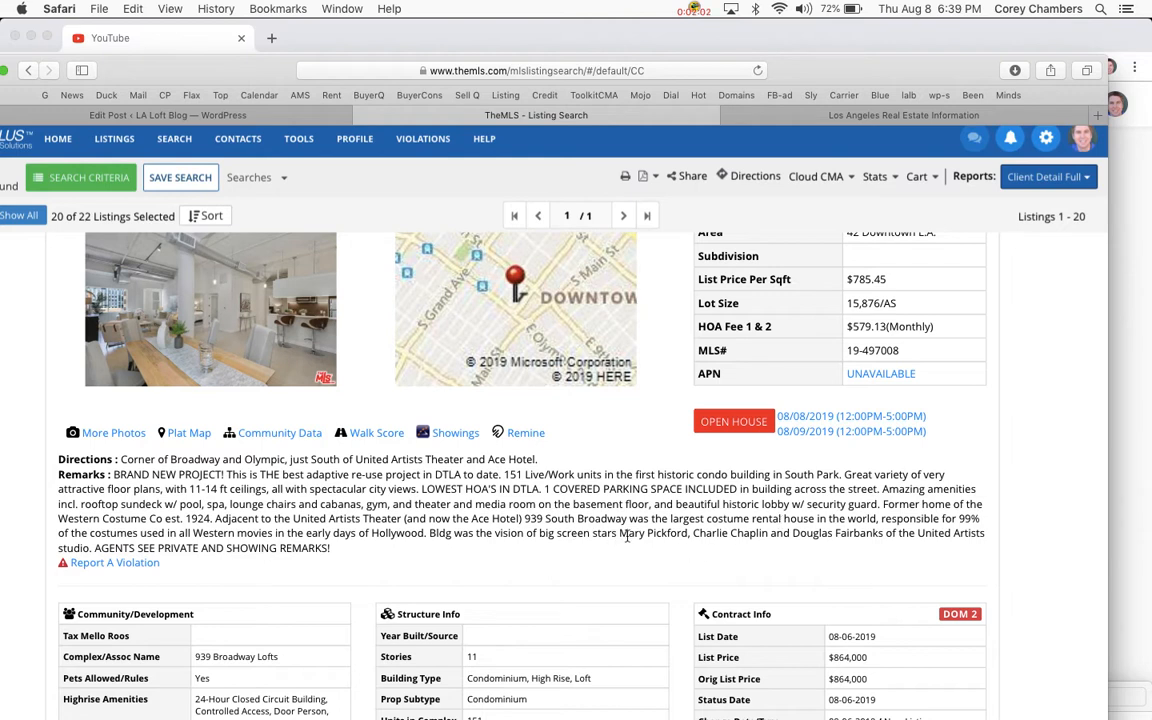
pyautogui.moveTo(778, 553)
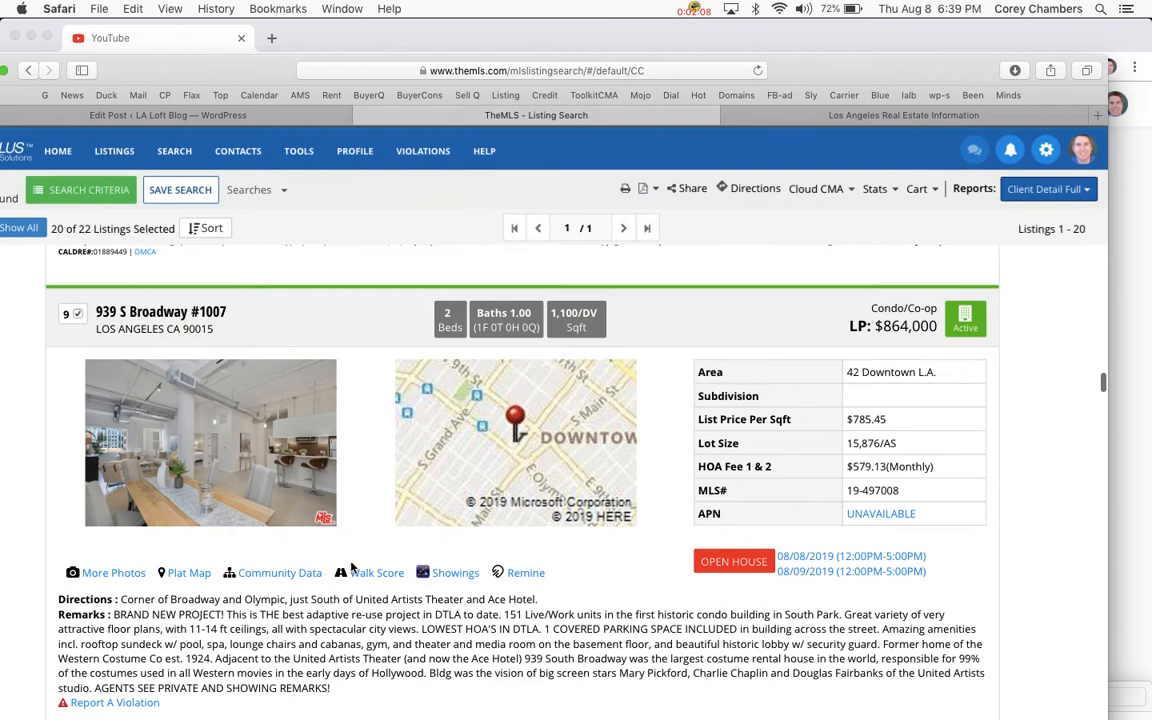
pyautogui.scroll(-3)
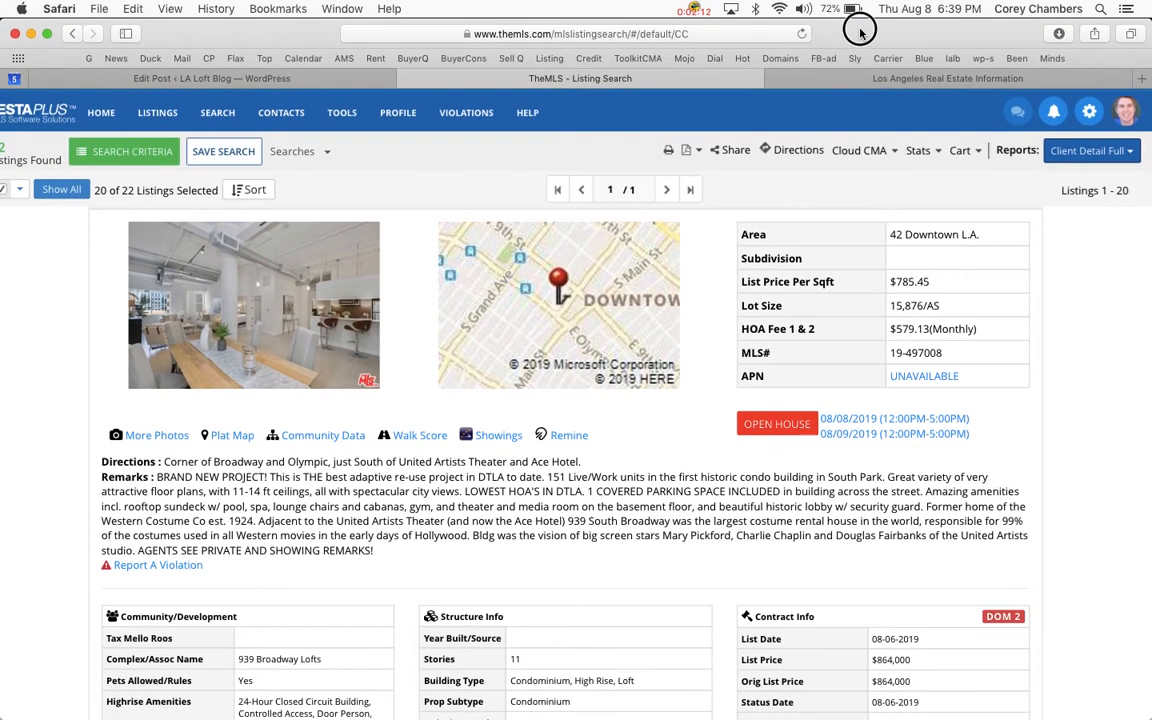
pyautogui.moveTo(1012, 447)
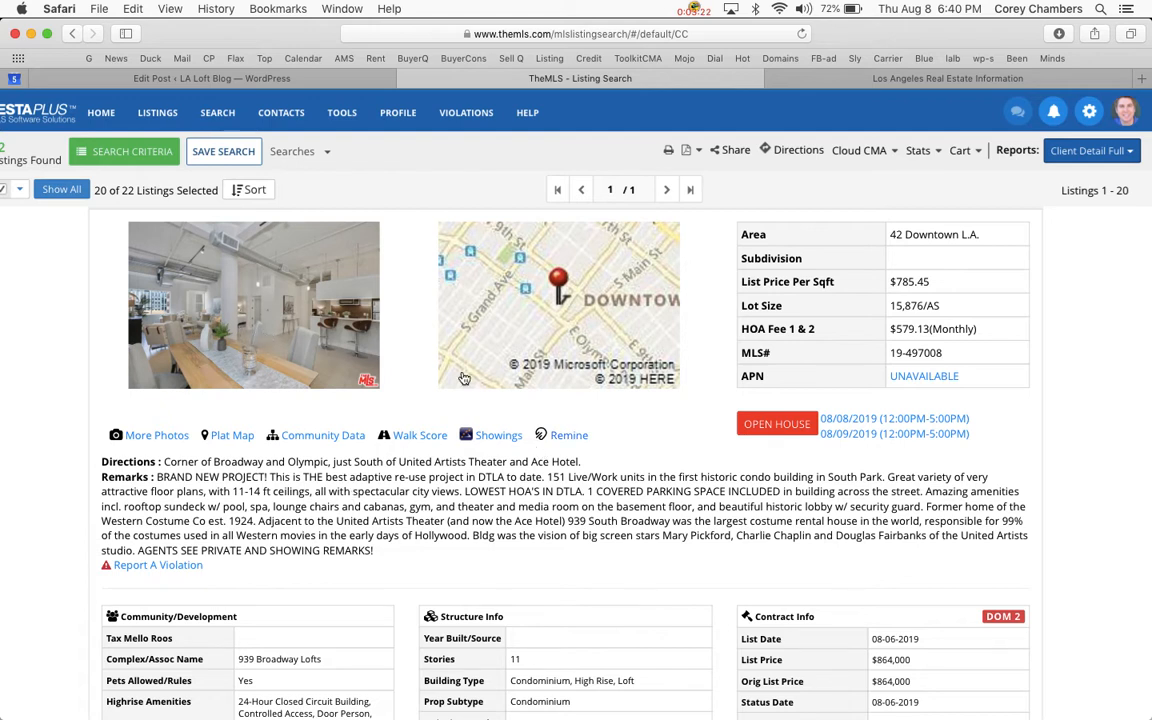
pyautogui.click(254, 323)
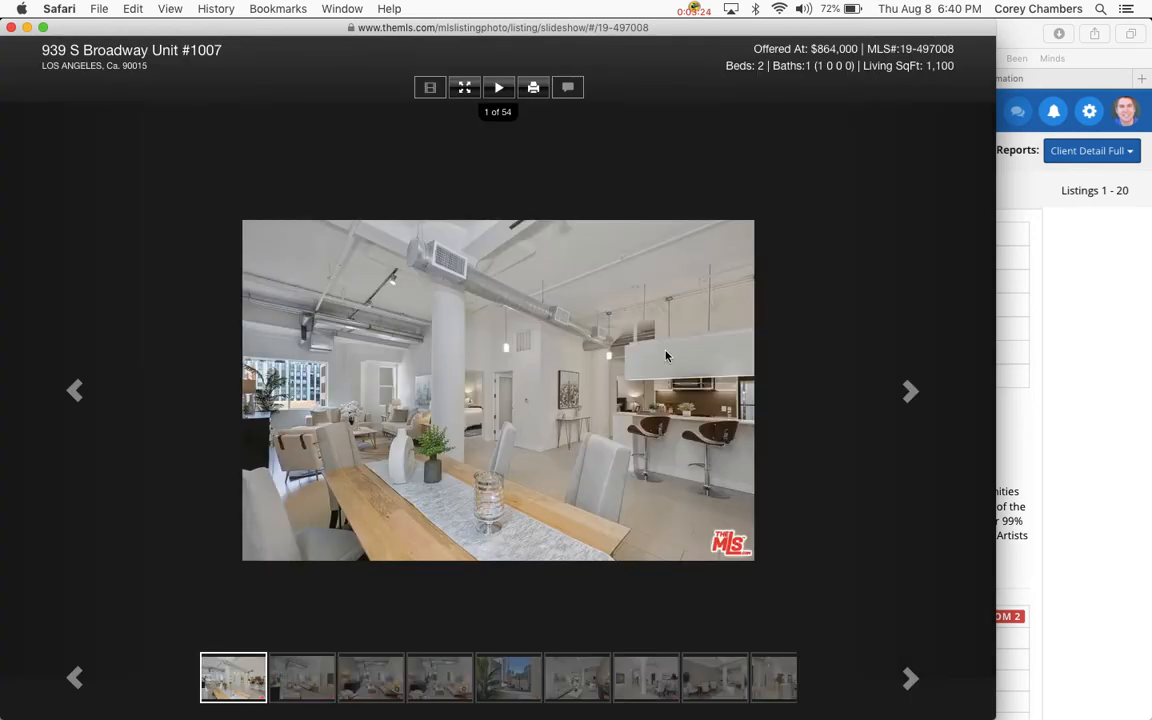
# Enlarge the slideshow and page through loft, dining, kitchen and laundry photos
pyautogui.click(463, 87)
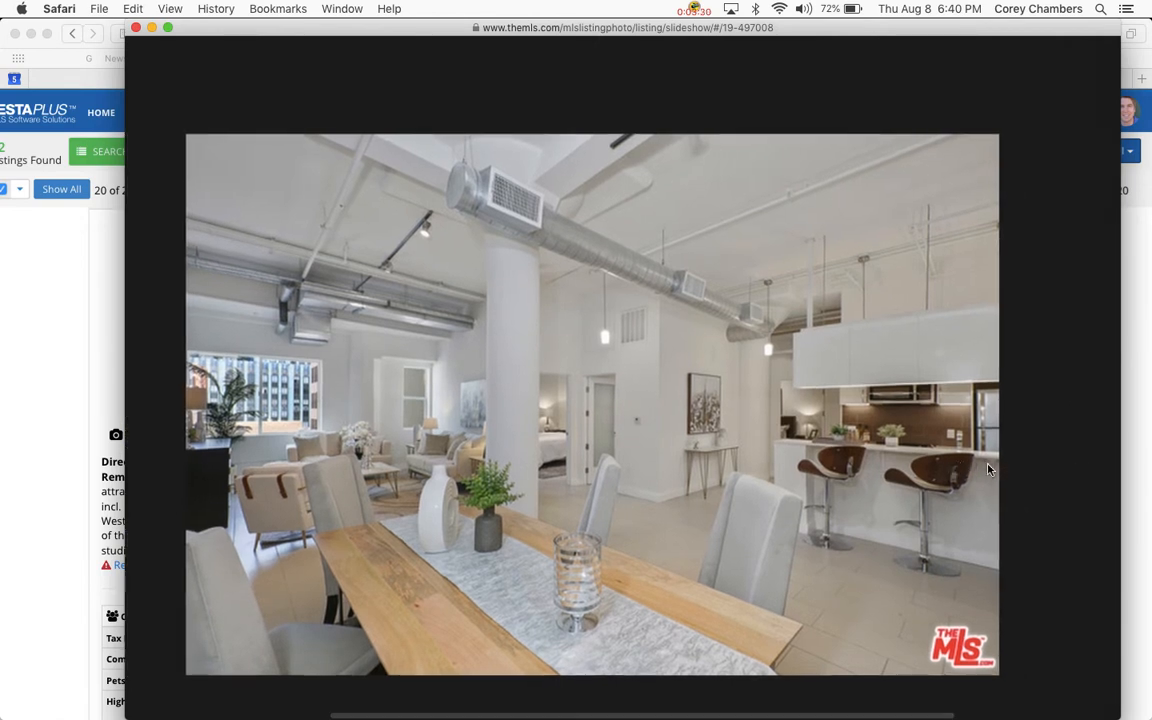
pyautogui.moveTo(271, 424)
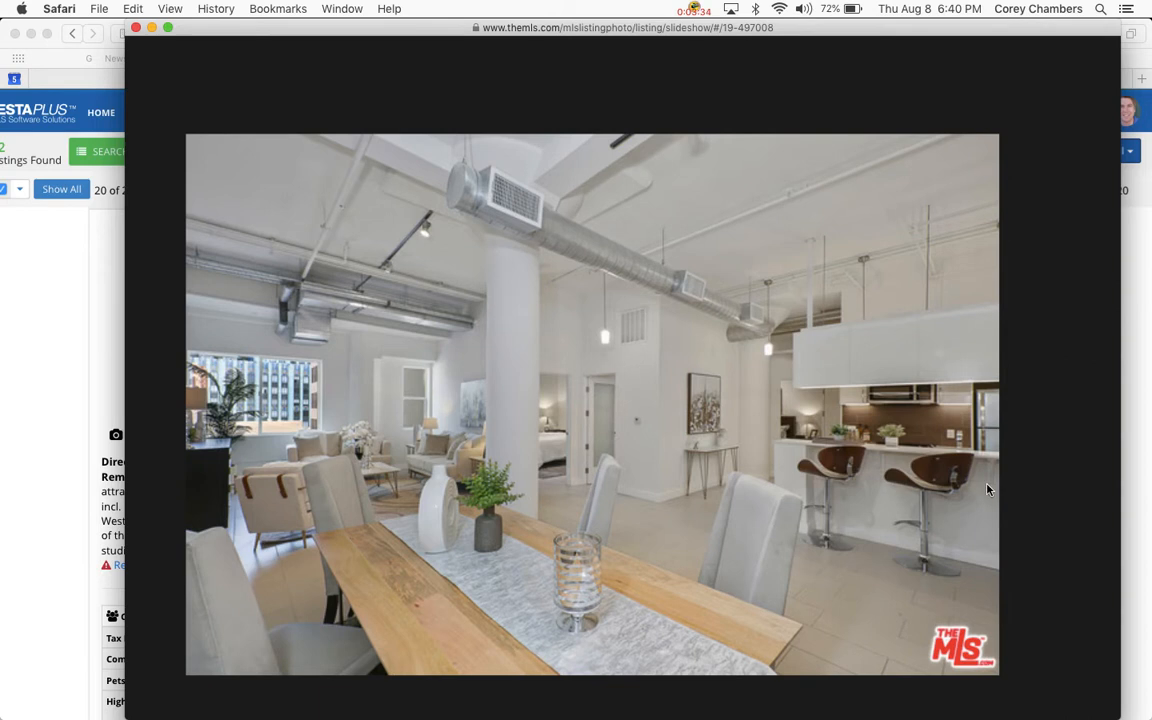
pyautogui.moveTo(1002, 470)
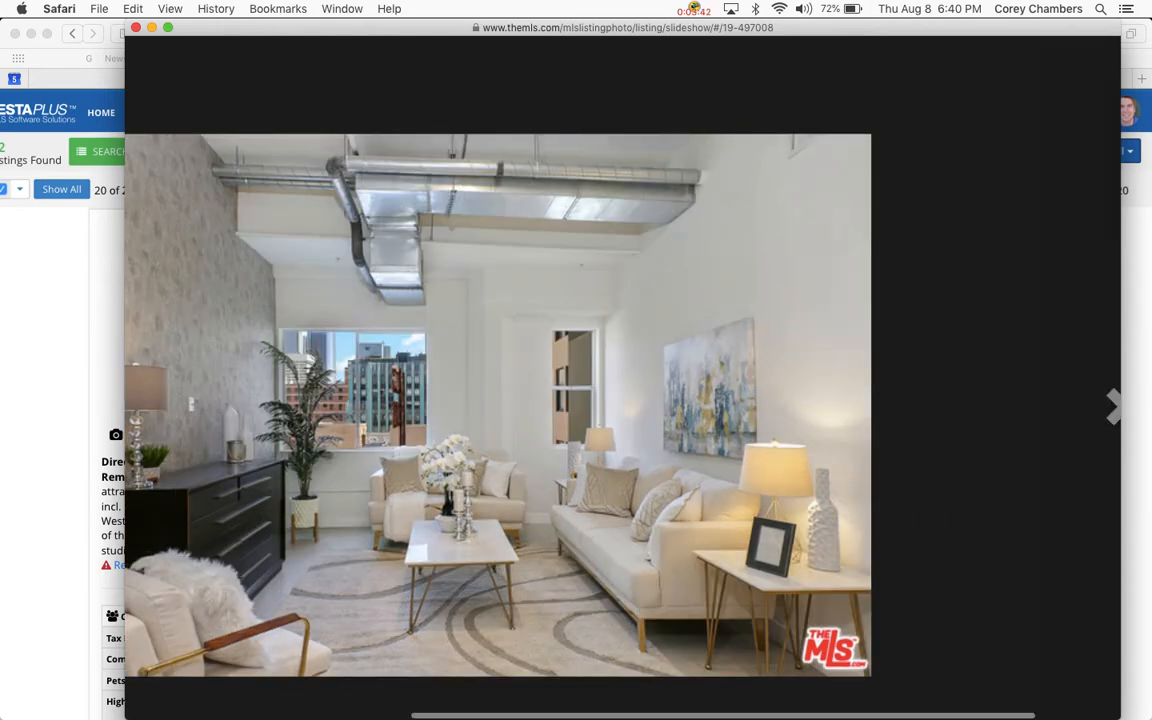
pyautogui.click(1114, 407)
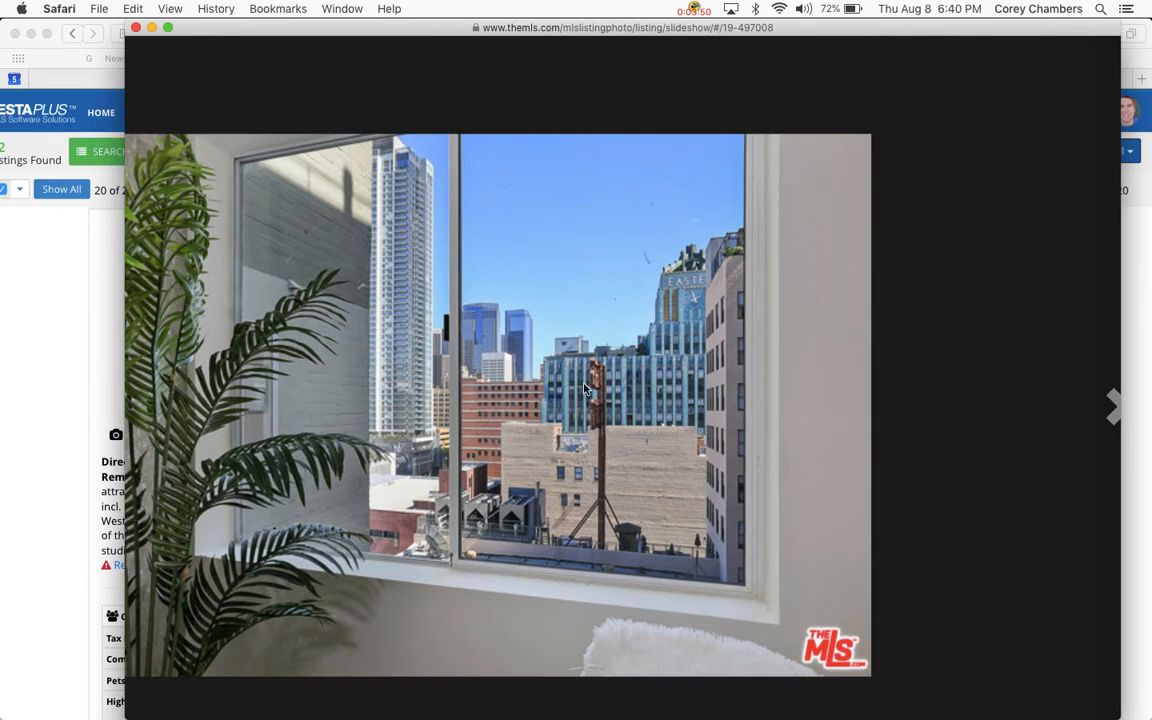
pyautogui.moveTo(997, 492)
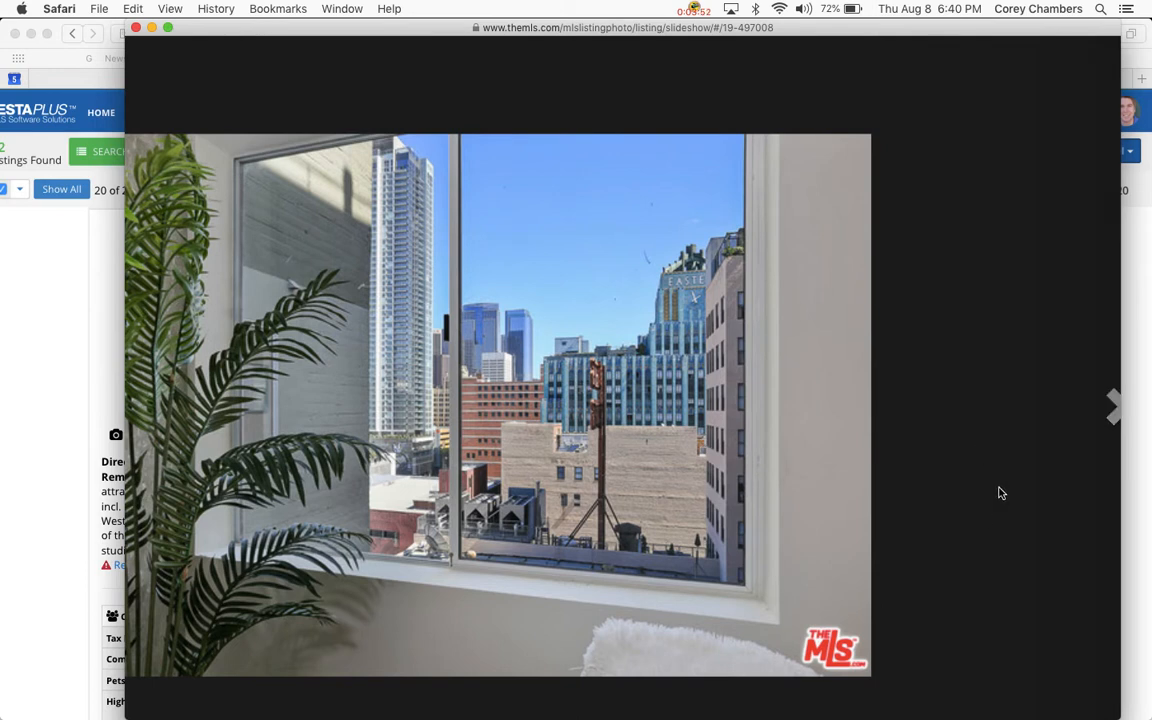
pyautogui.click(1113, 407)
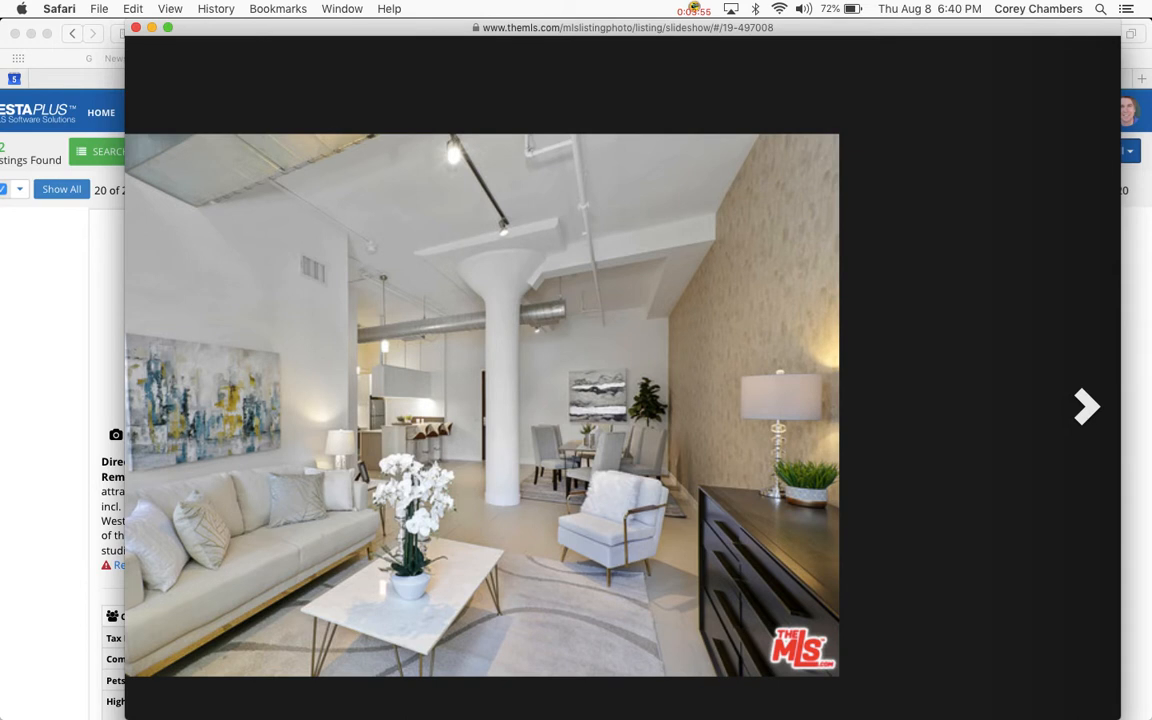
pyautogui.click(1084, 407)
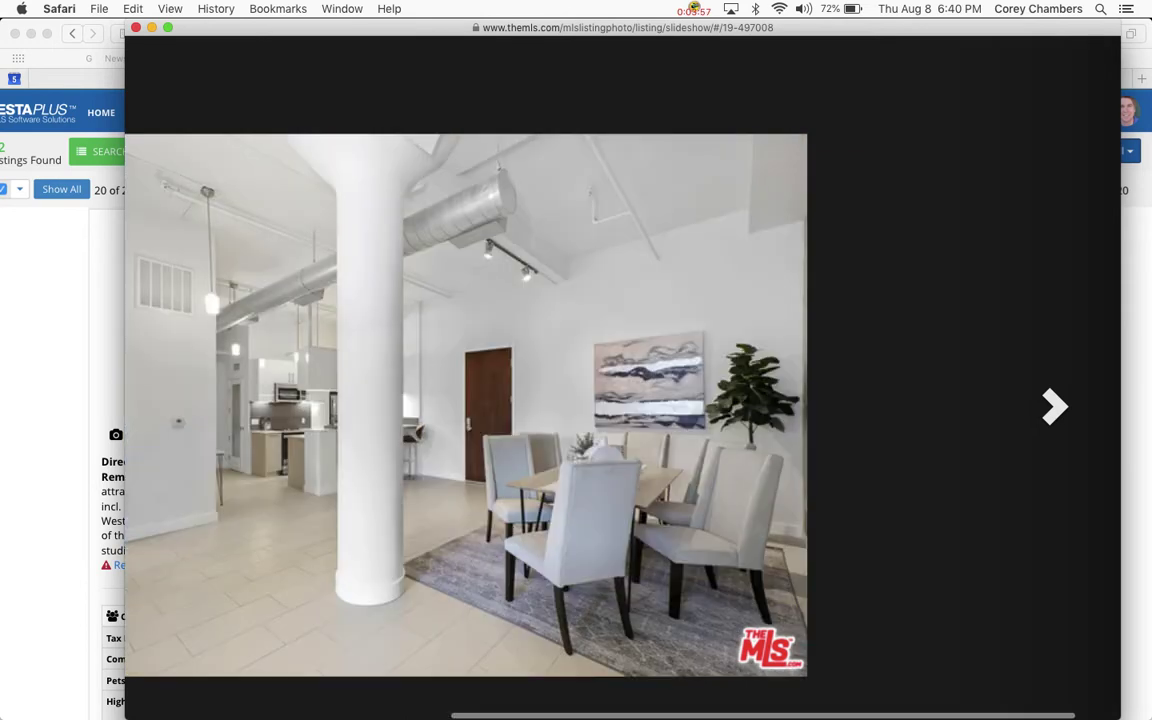
pyautogui.click(1053, 406)
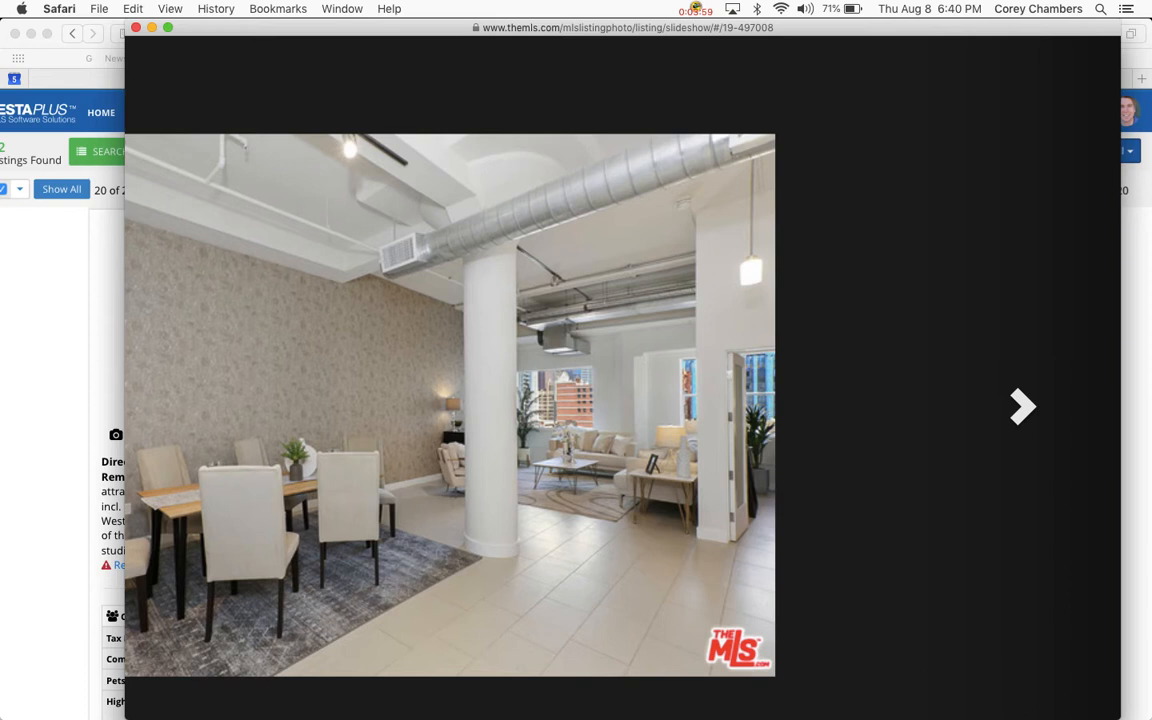
pyautogui.click(1021, 406)
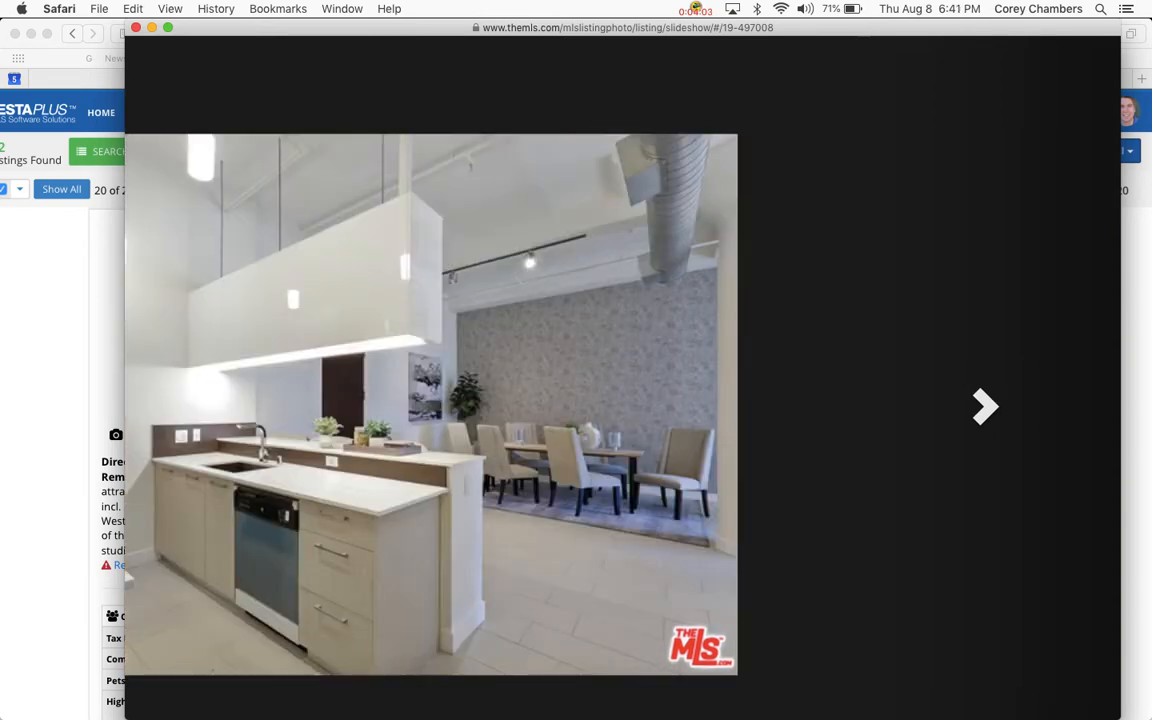
pyautogui.click(984, 406)
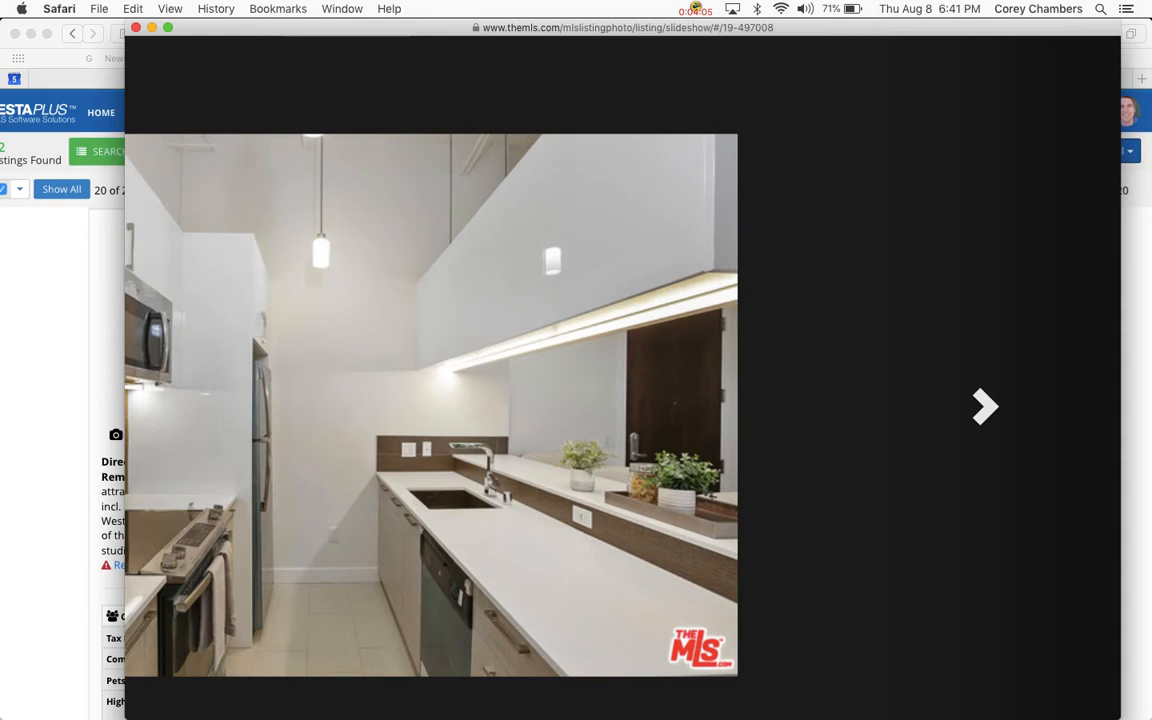
pyautogui.click(984, 406)
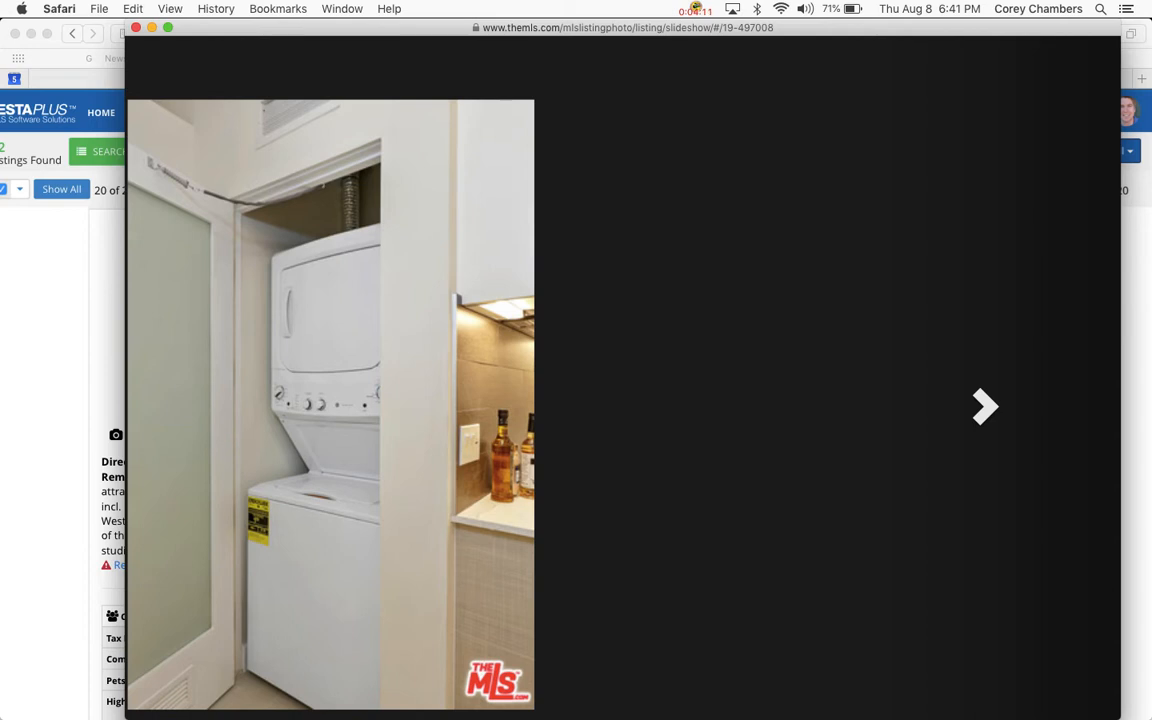
# Advance through the bedroom, bathroom, dresser and hallway artwork photos
pyautogui.click(984, 407)
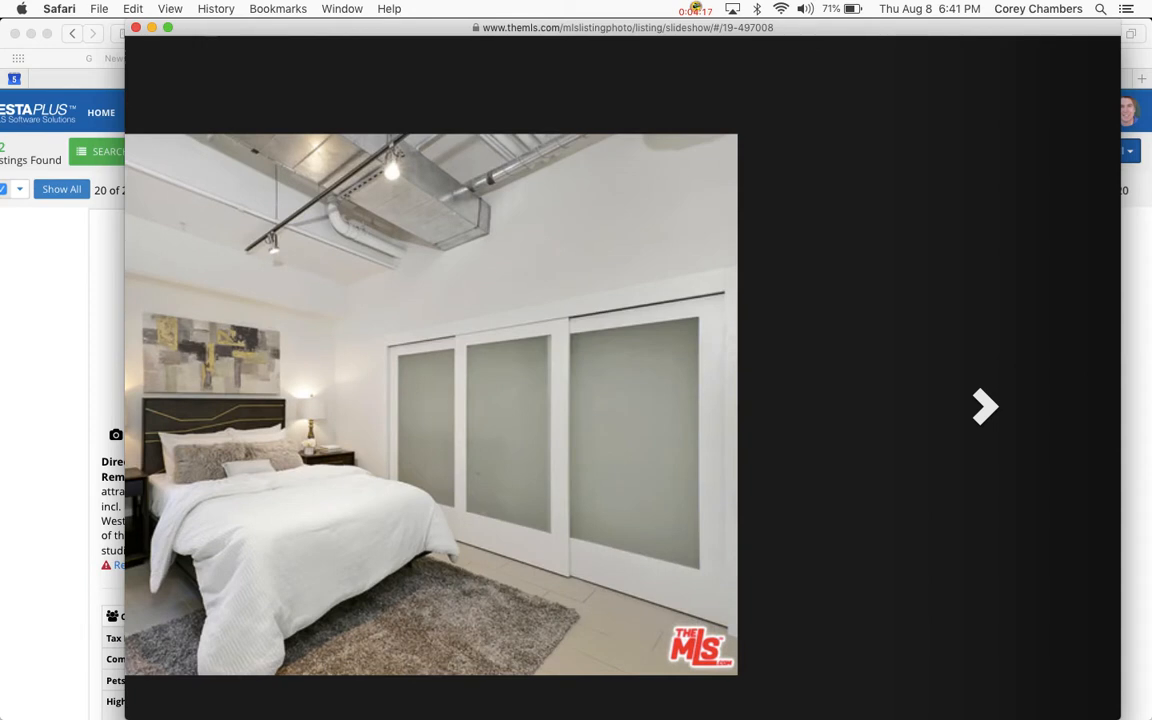
pyautogui.click(984, 407)
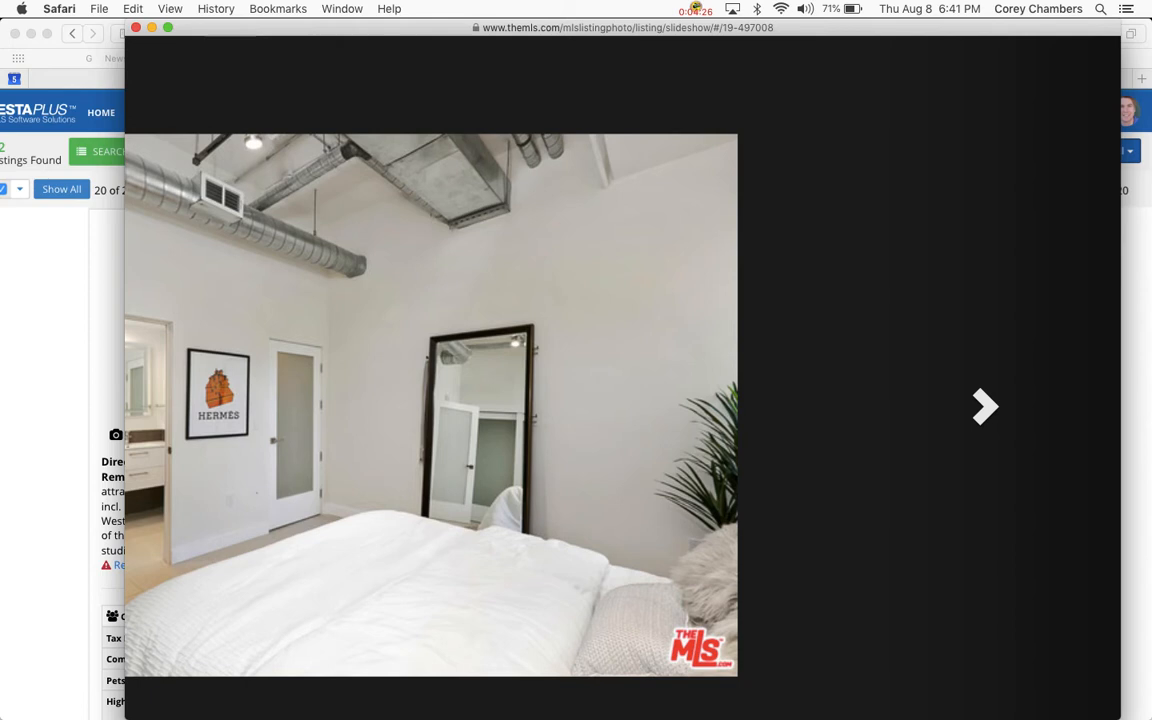
pyautogui.click(984, 406)
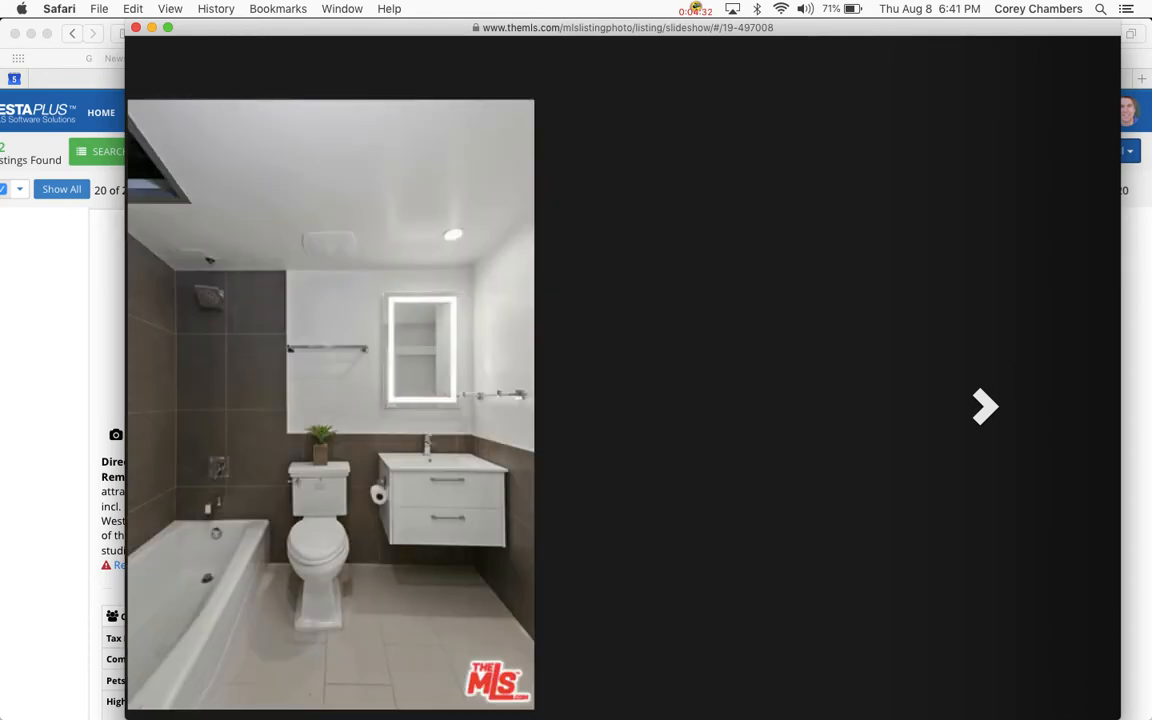
pyautogui.click(984, 406)
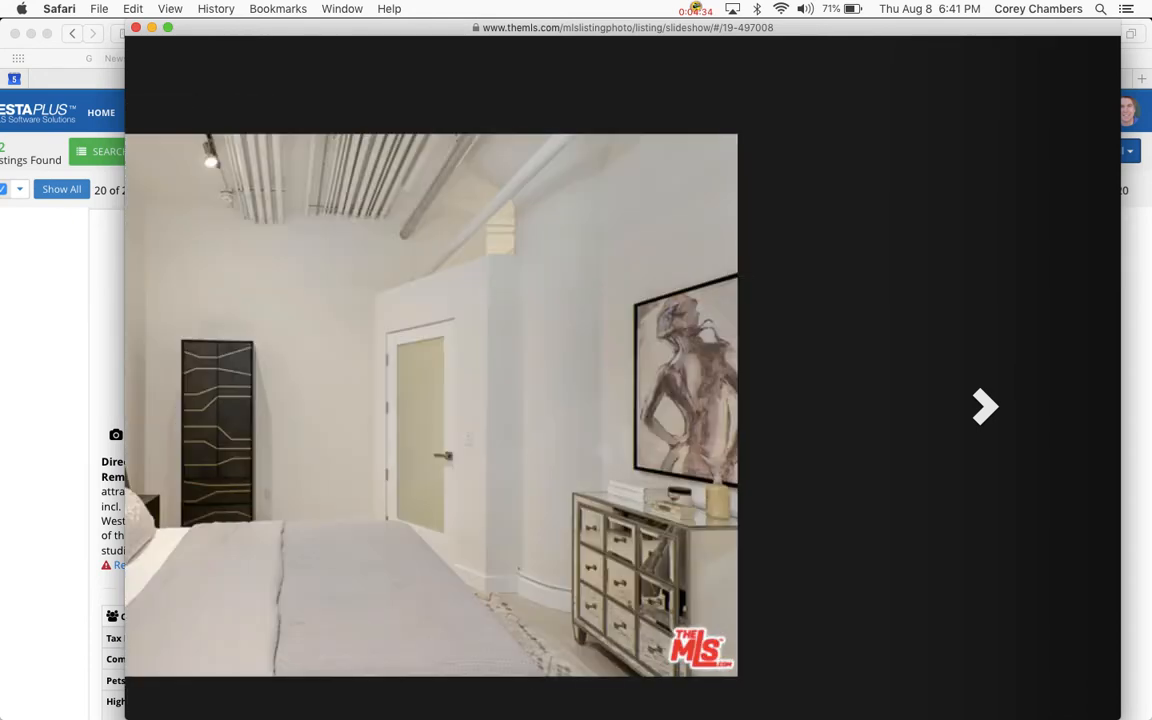
pyautogui.click(984, 406)
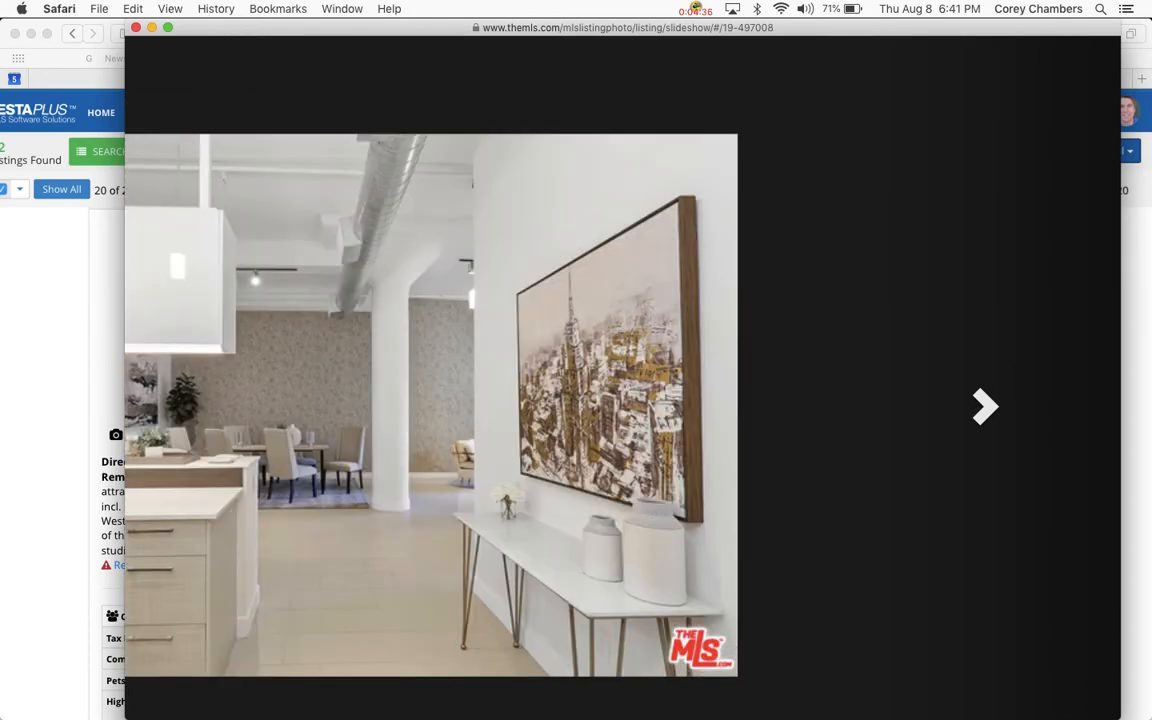
# Advance through gym, rooftop, pool, city view and lobby photos to the building front
pyautogui.click(984, 406)
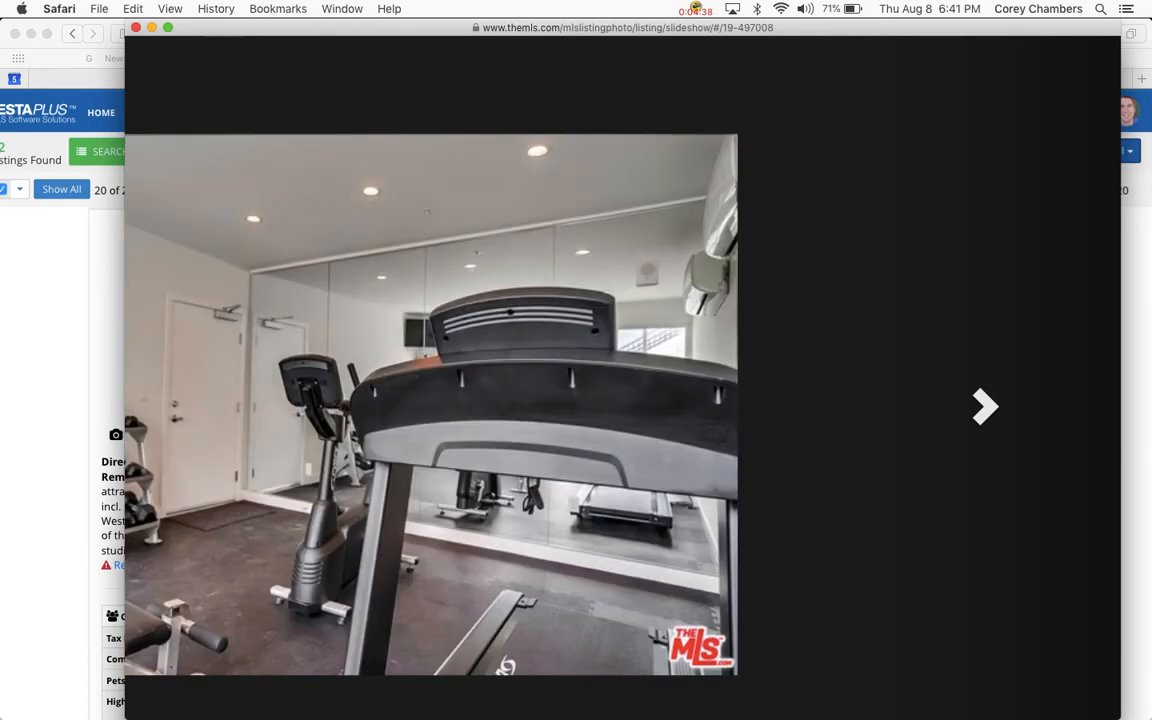
pyautogui.click(984, 406)
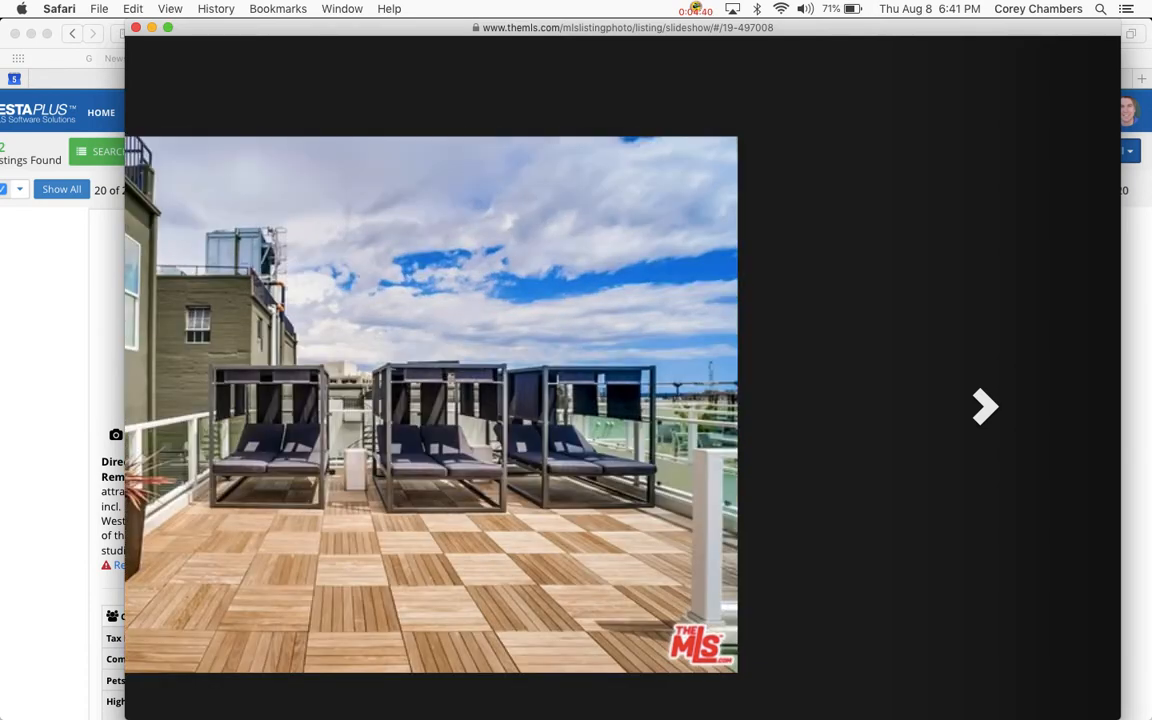
pyautogui.click(984, 406)
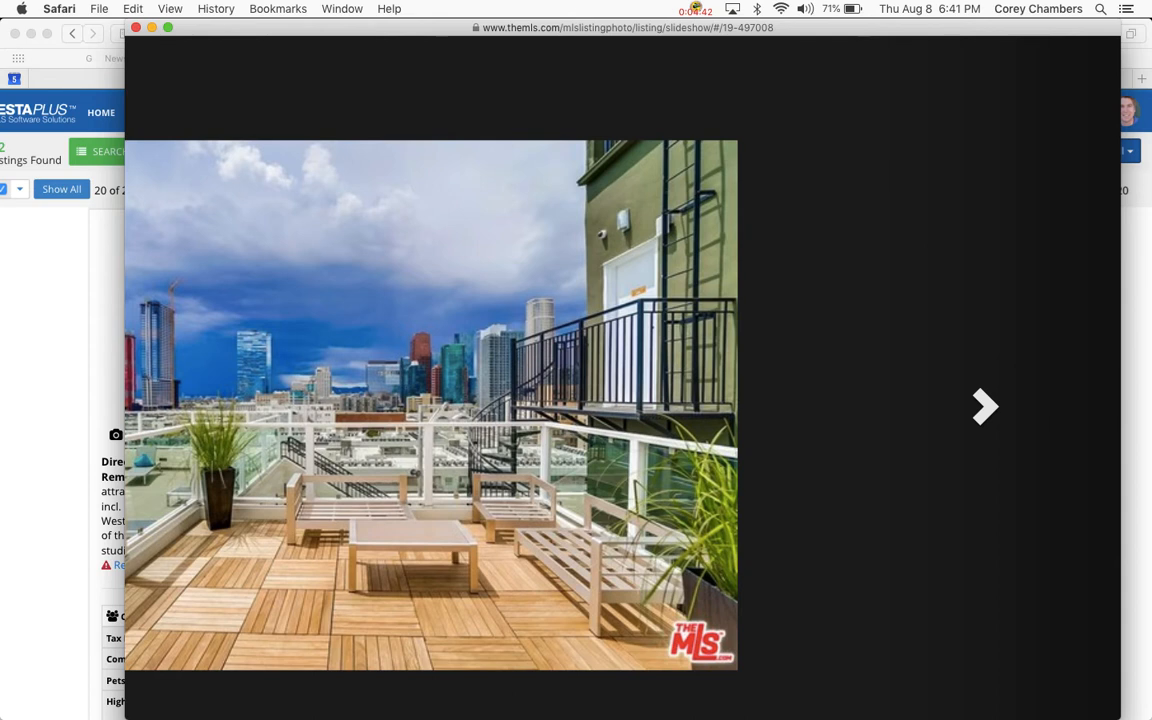
pyautogui.click(984, 406)
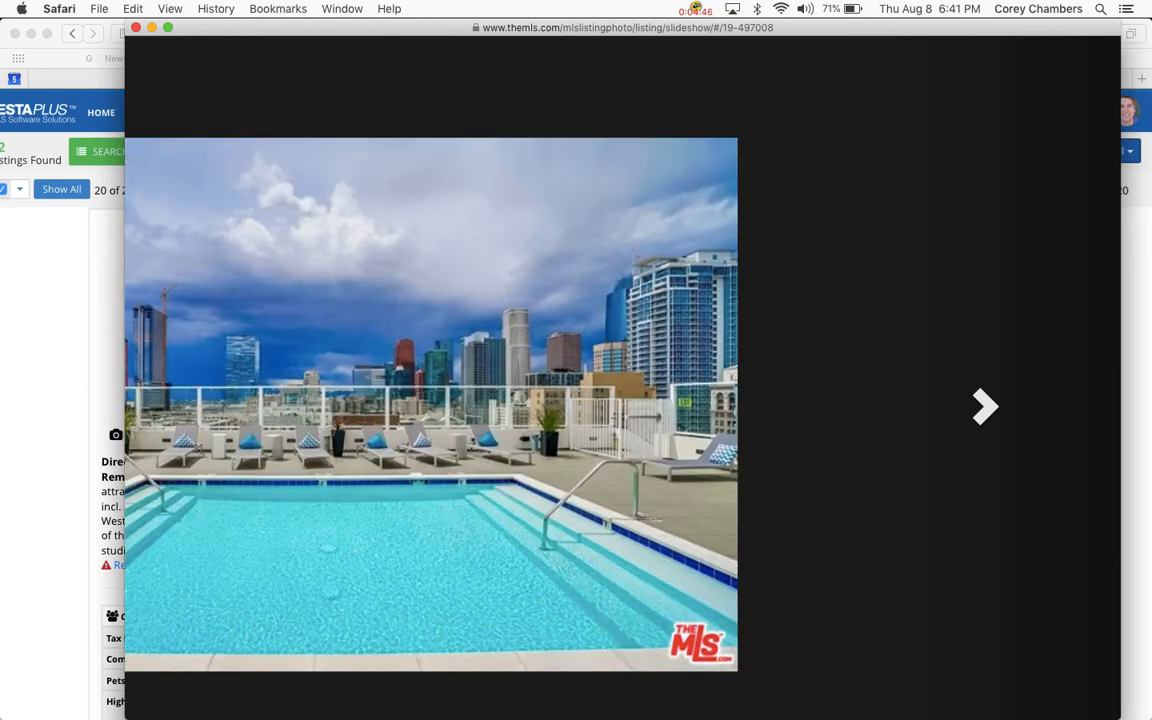
pyautogui.click(984, 406)
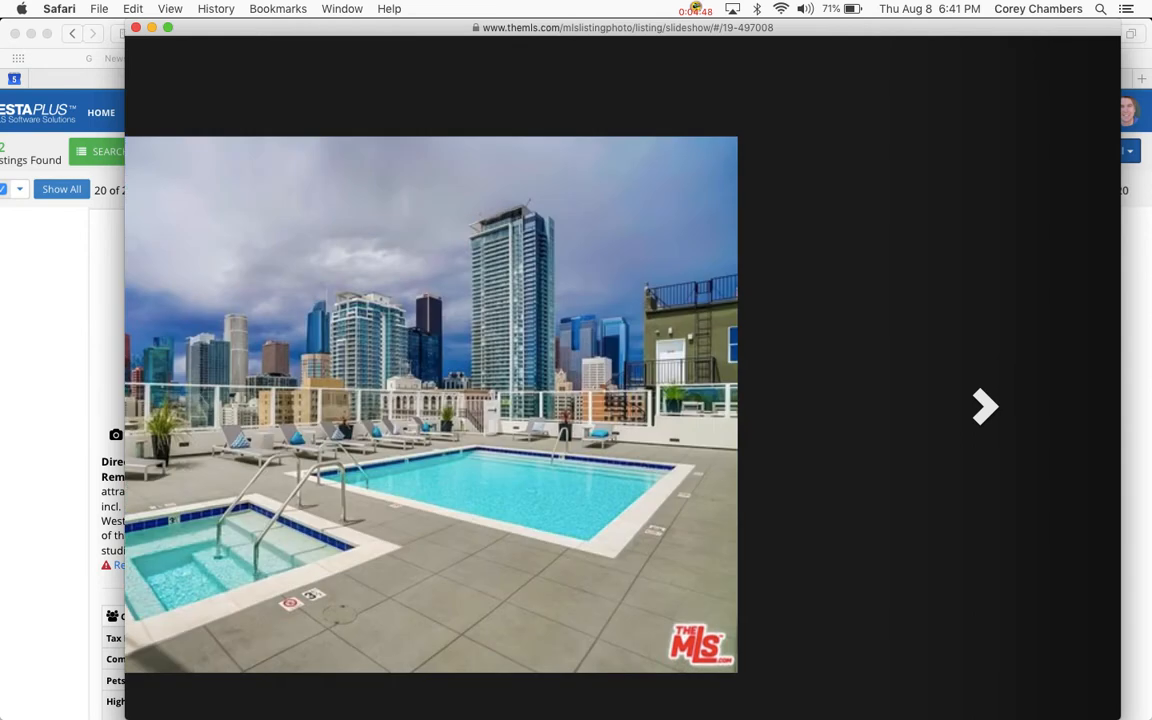
pyautogui.click(984, 406)
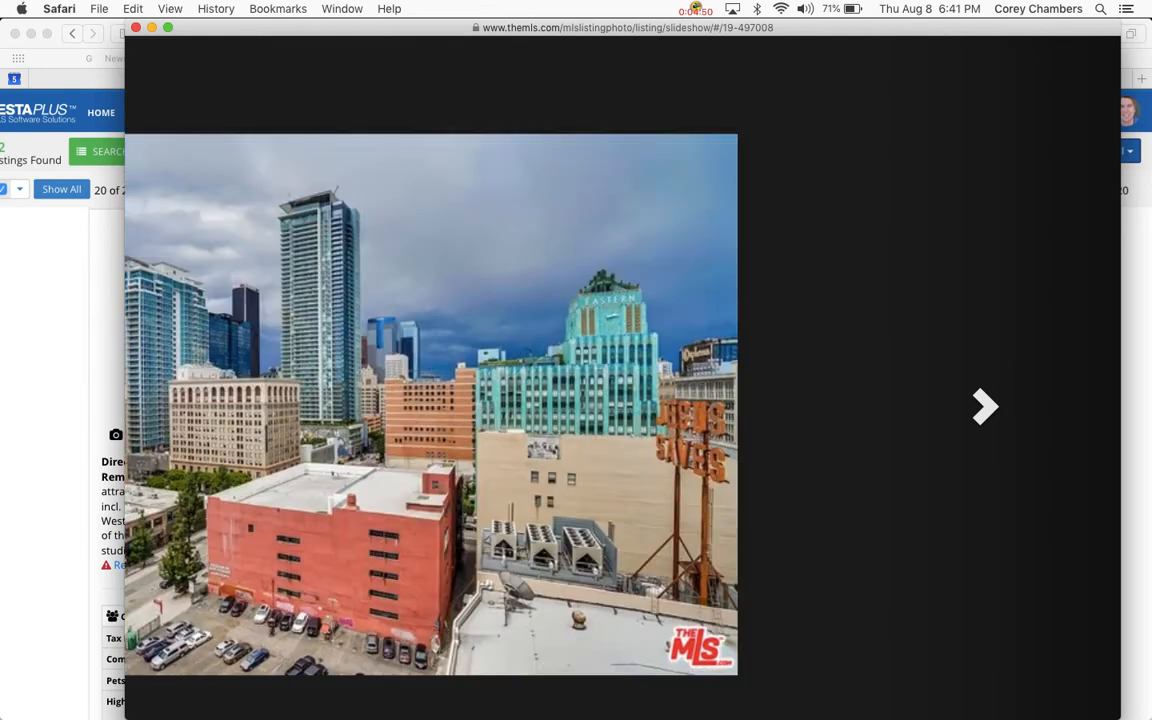
pyautogui.click(984, 406)
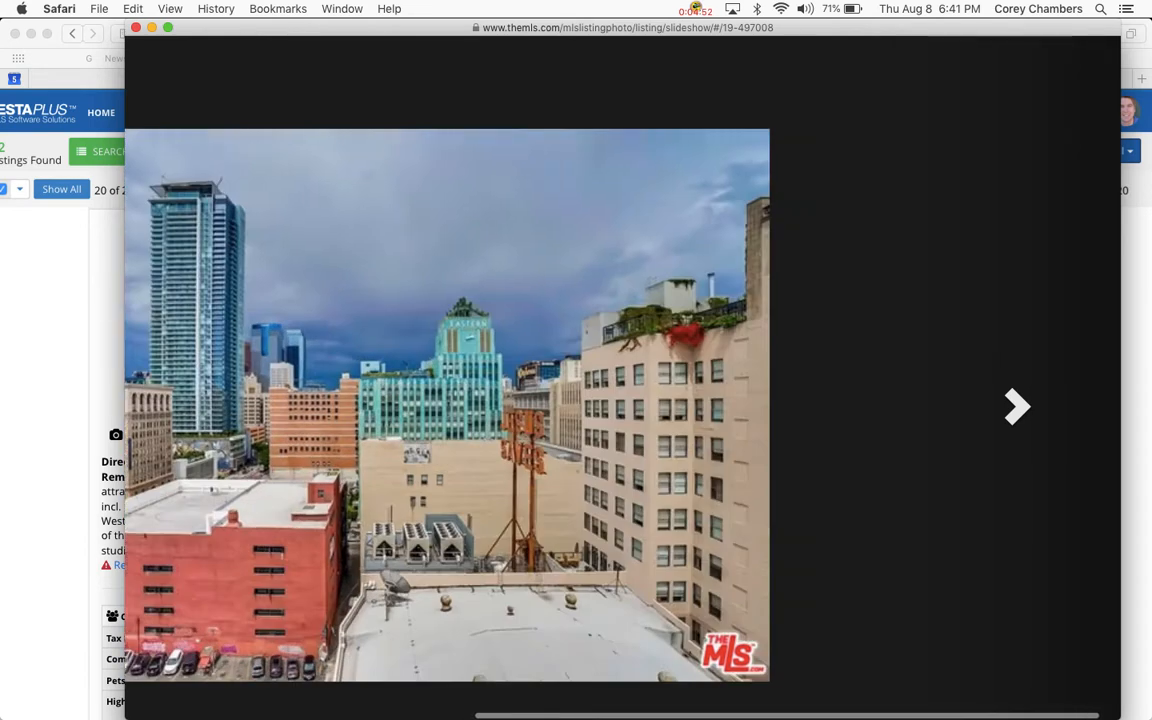
pyautogui.click(1015, 407)
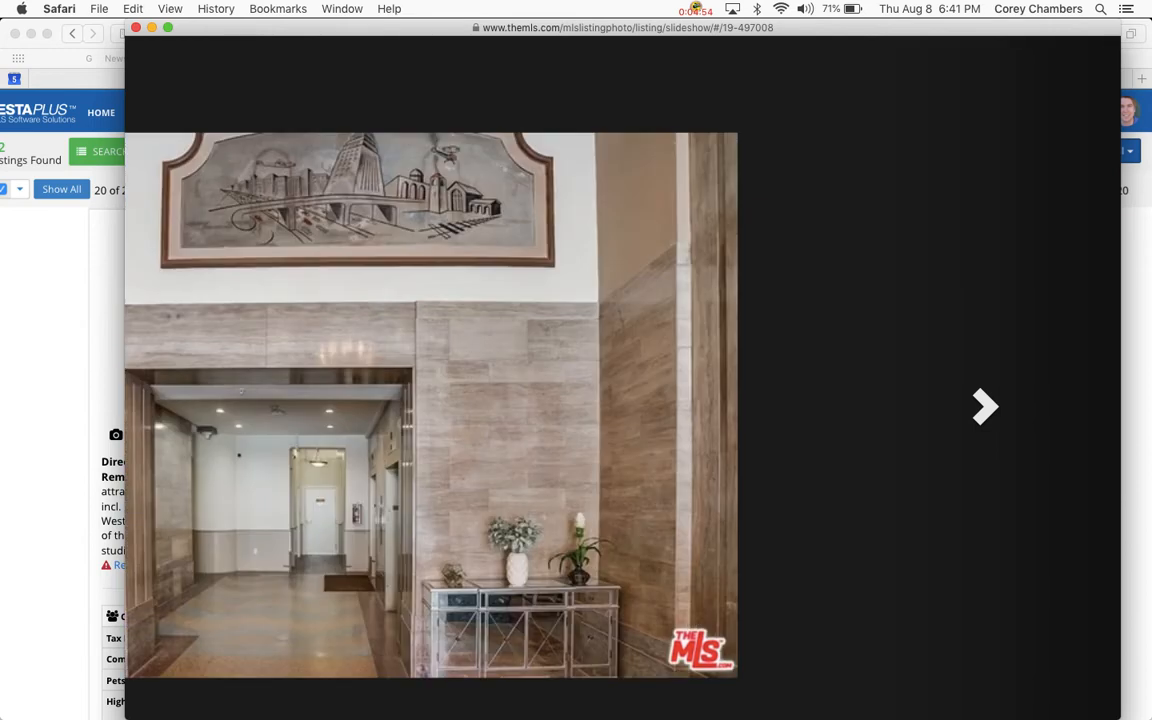
pyautogui.click(984, 406)
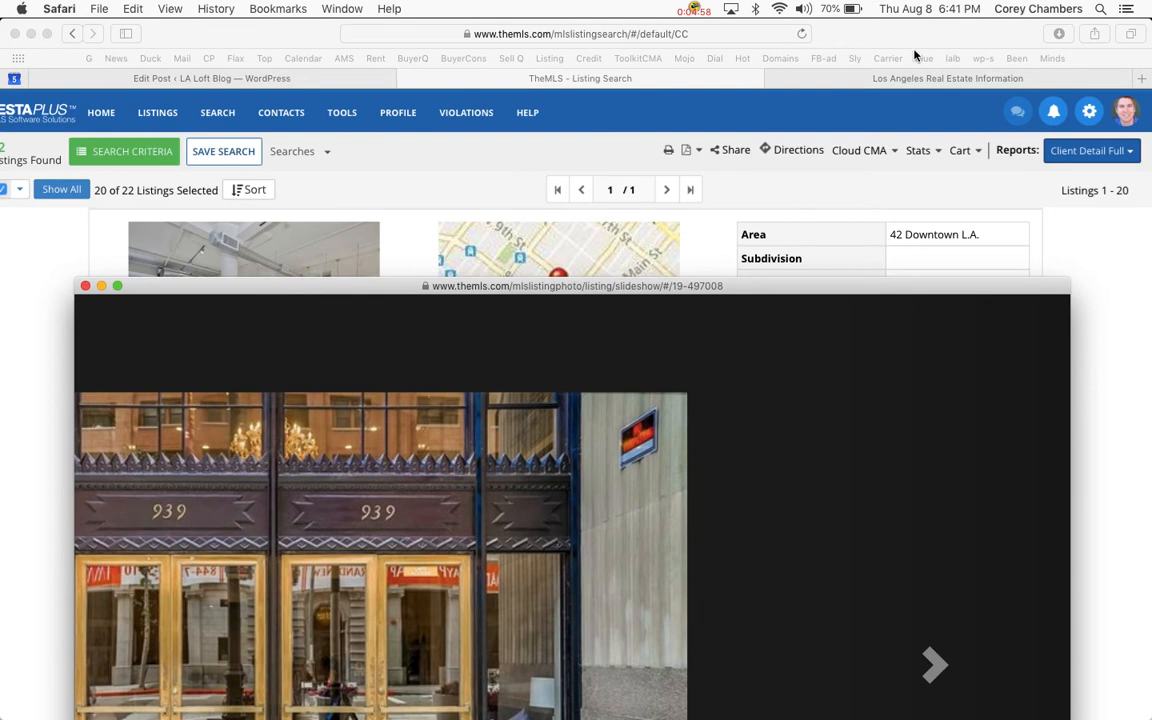
# Close the slideshow and clear the highlight on the Notes outro paragraphs
pyautogui.click(85, 286)
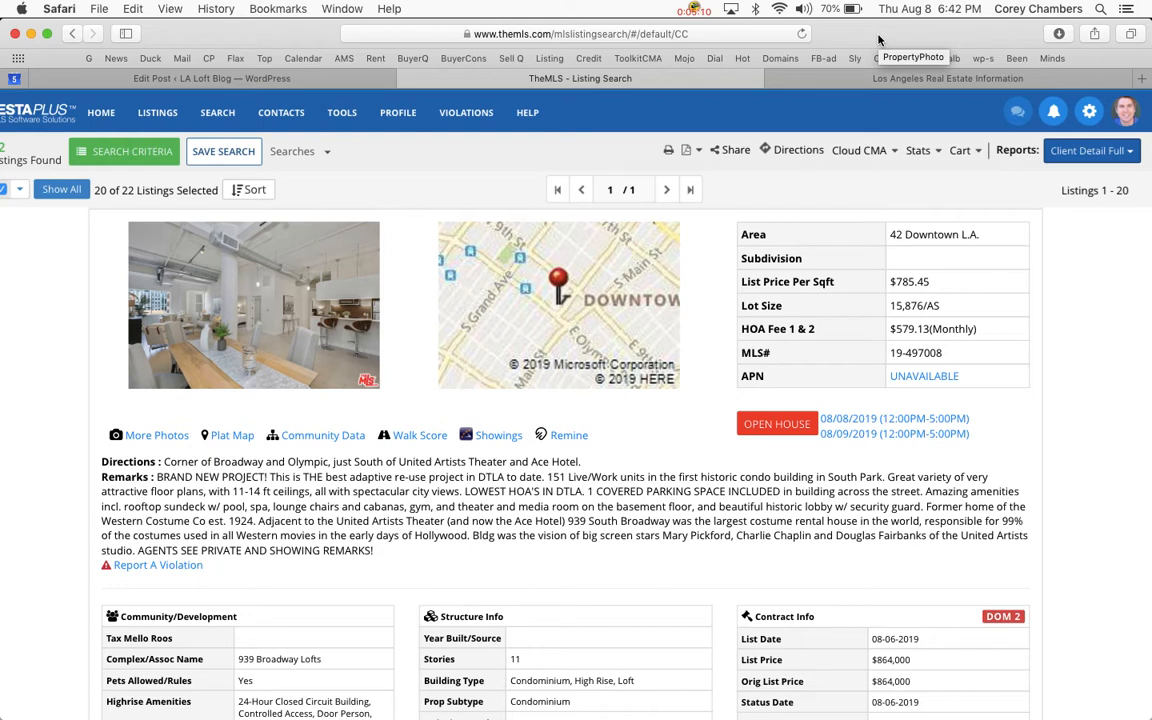
pyautogui.moveTo(878, 38)
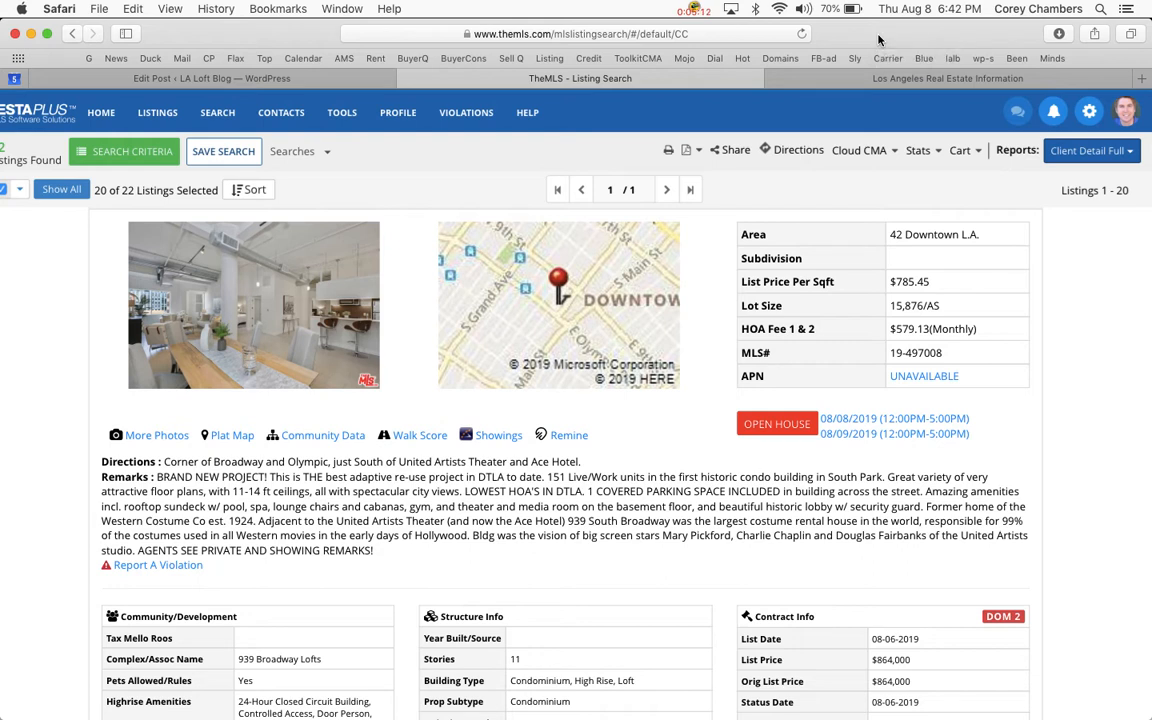
pyautogui.moveTo(392, 266)
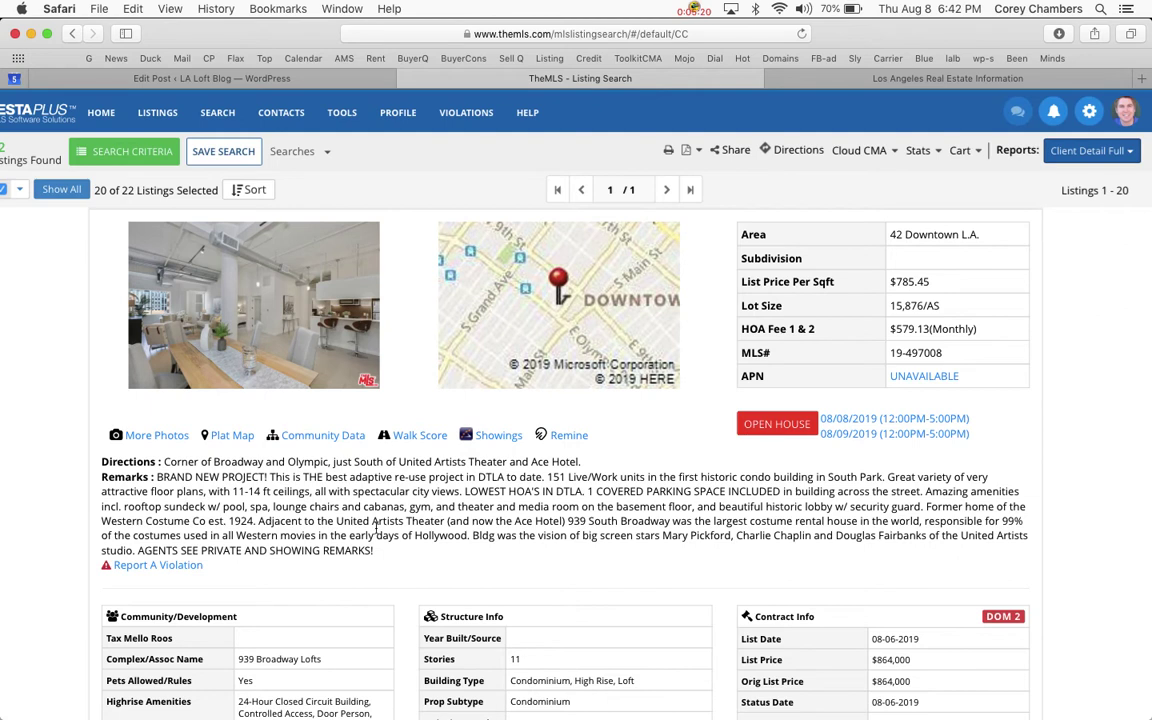
pyautogui.moveTo(526, 580)
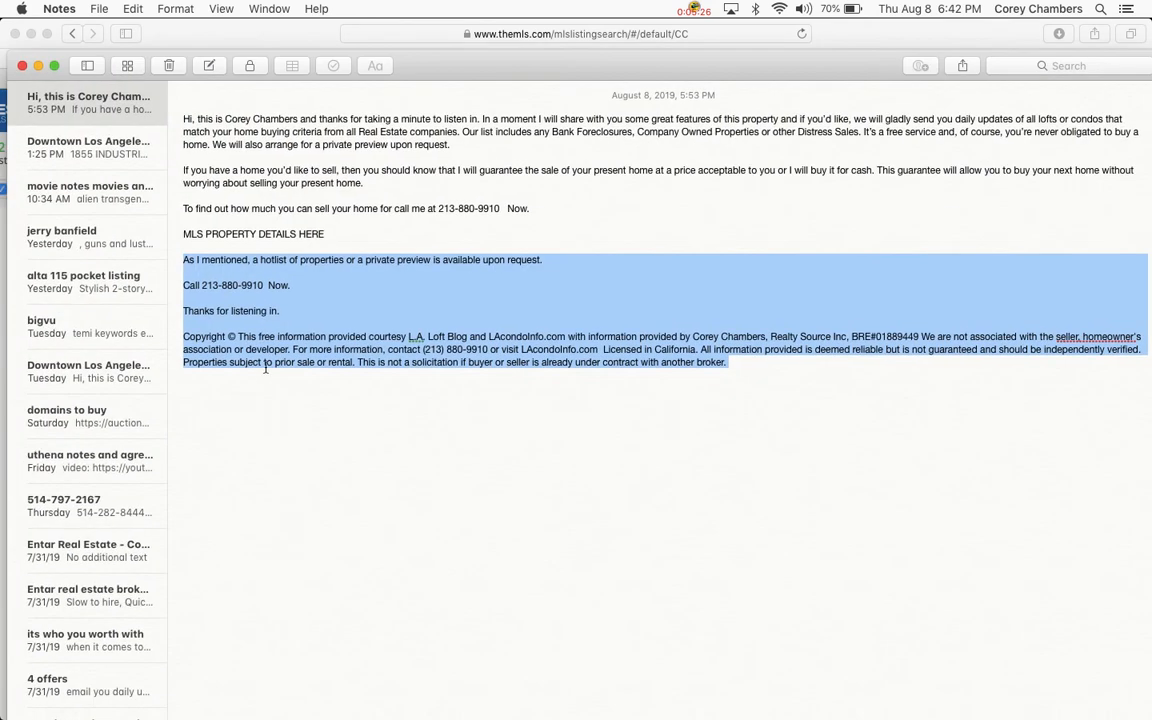
pyautogui.click(467, 376)
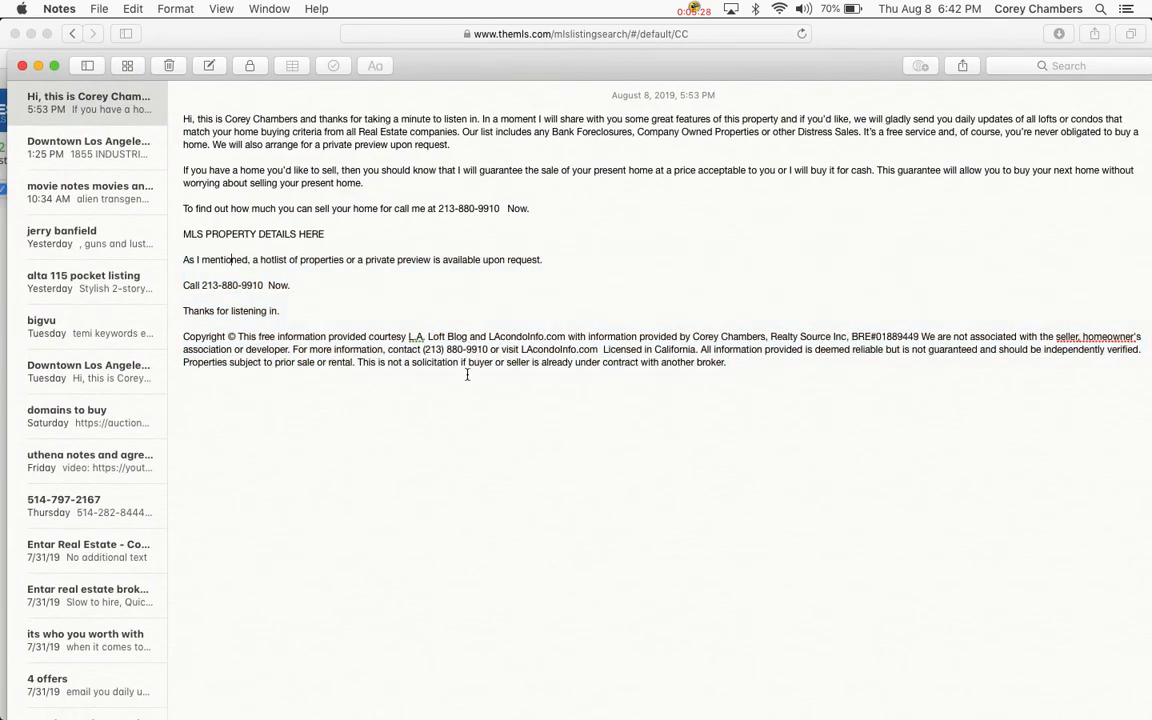